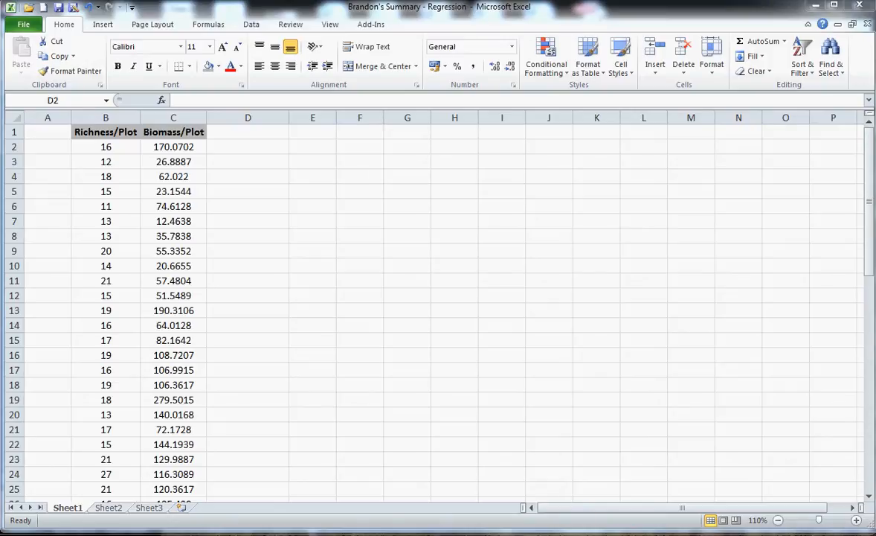
{"action": "mouse_move", "coordinate": [219, 188]}
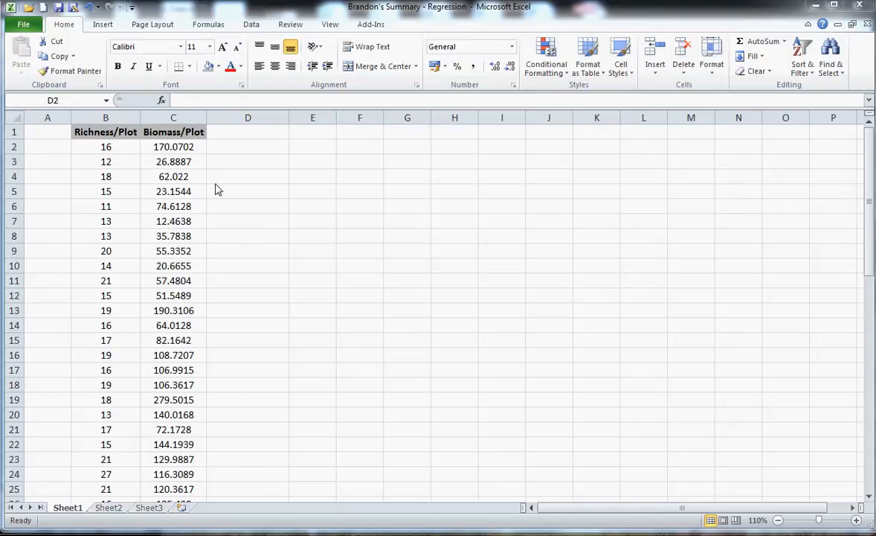
{"action": "mouse_move", "coordinate": [137, 157]}
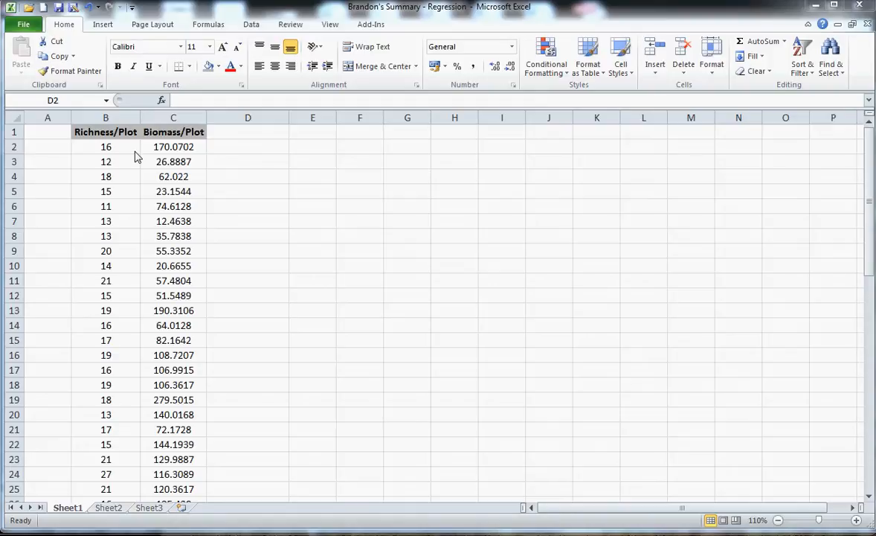
{"action": "mouse_move", "coordinate": [144, 404]}
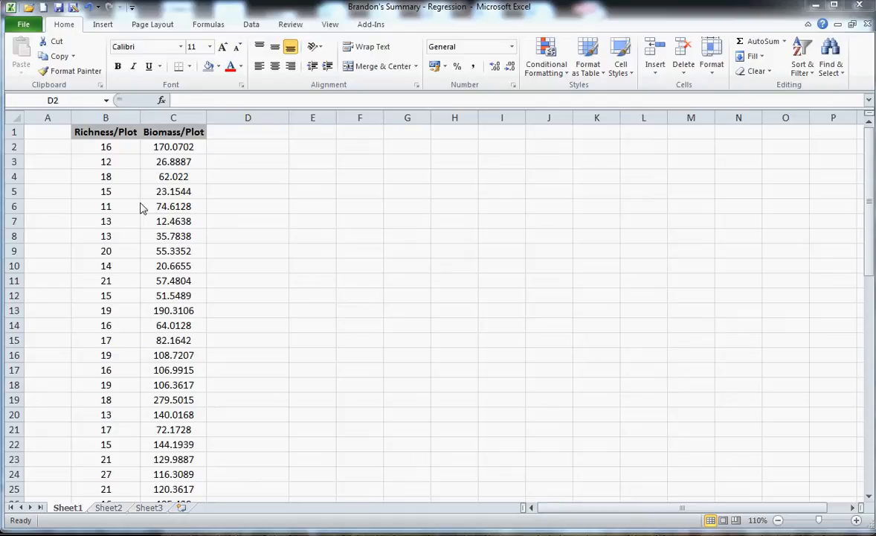
{"action": "mouse_move", "coordinate": [128, 152]}
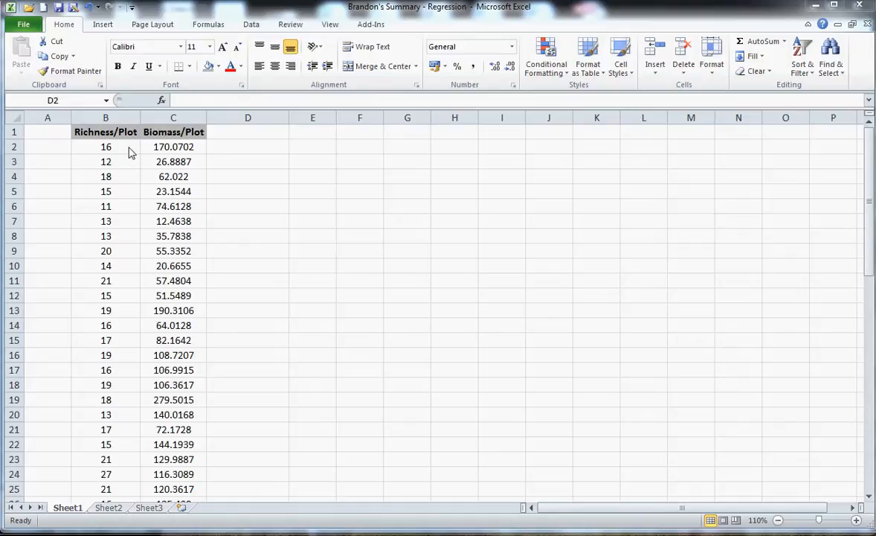
Step: Copy the Richness/Plot and Biomass/Plot values from Excel cells B2:C61, without headers
{"action": "left_click", "coordinate": [248, 147]}
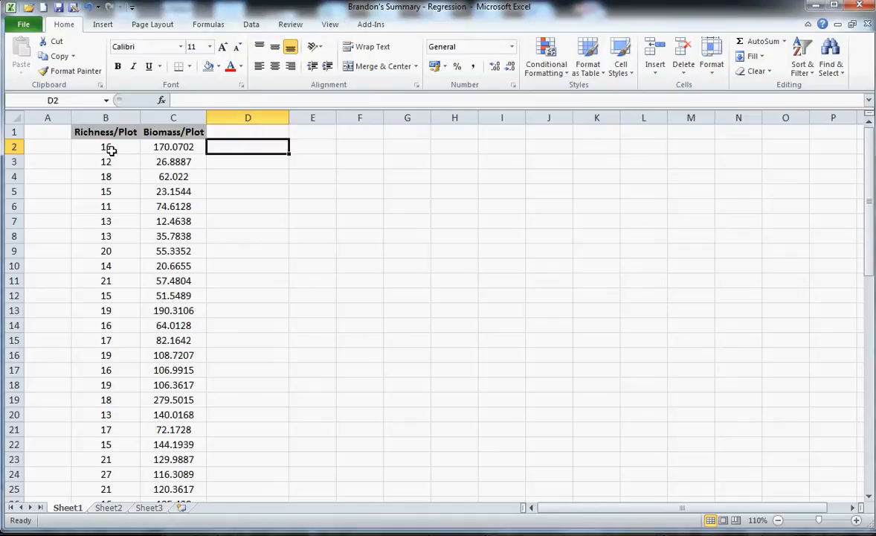
{"action": "left_click", "coordinate": [105, 146]}
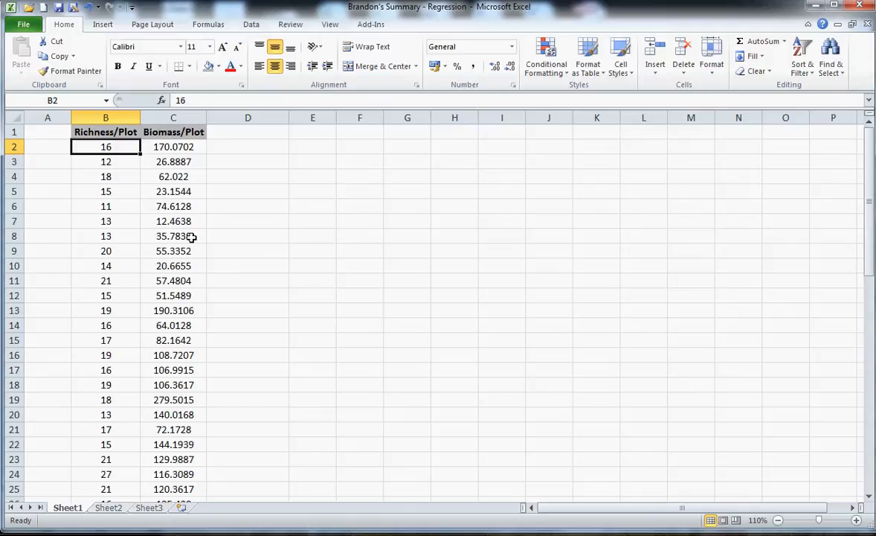
{"action": "mouse_move", "coordinate": [186, 146]}
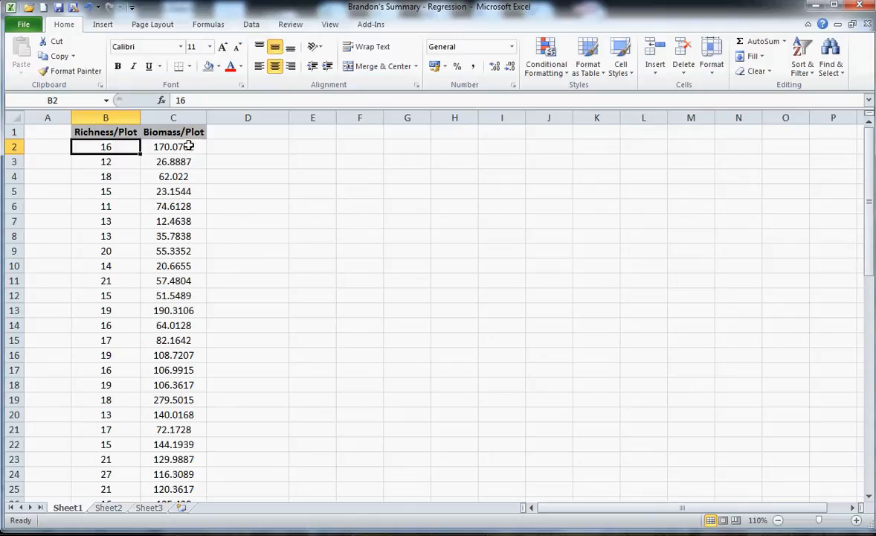
{"action": "mouse_move", "coordinate": [215, 192]}
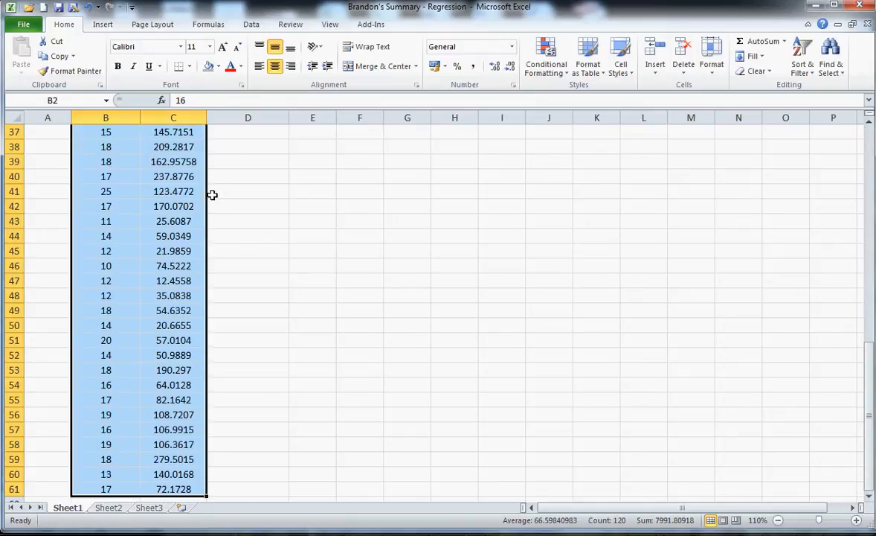
{"action": "key", "text": "ctrl+c"}
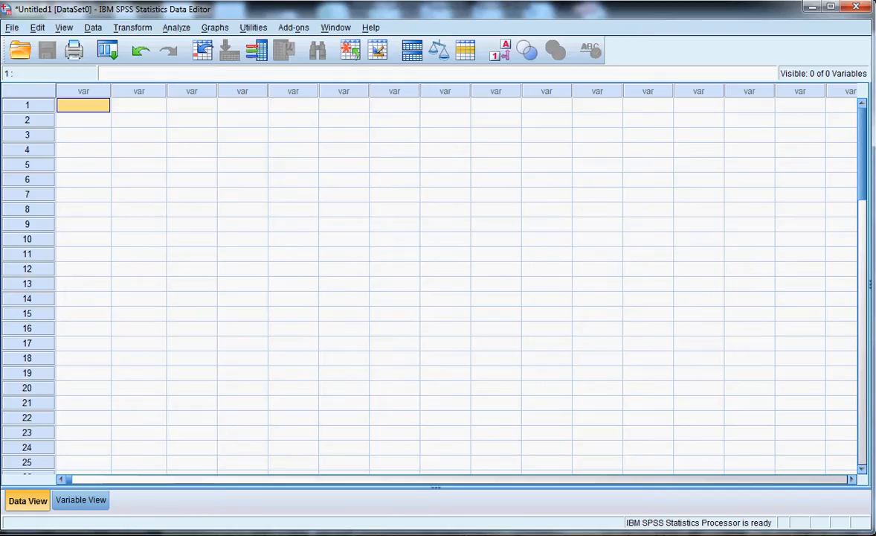
{"action": "mouse_move", "coordinate": [249, 165]}
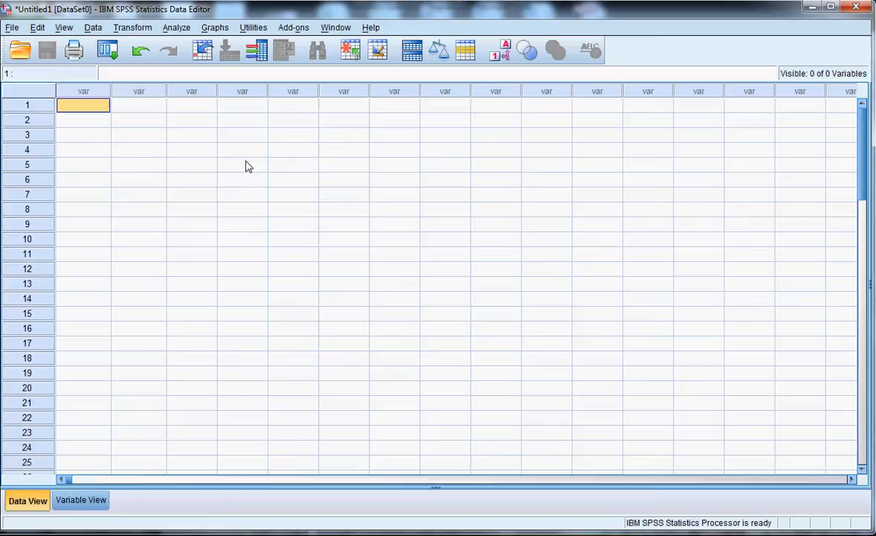
{"action": "mouse_move", "coordinate": [96, 119]}
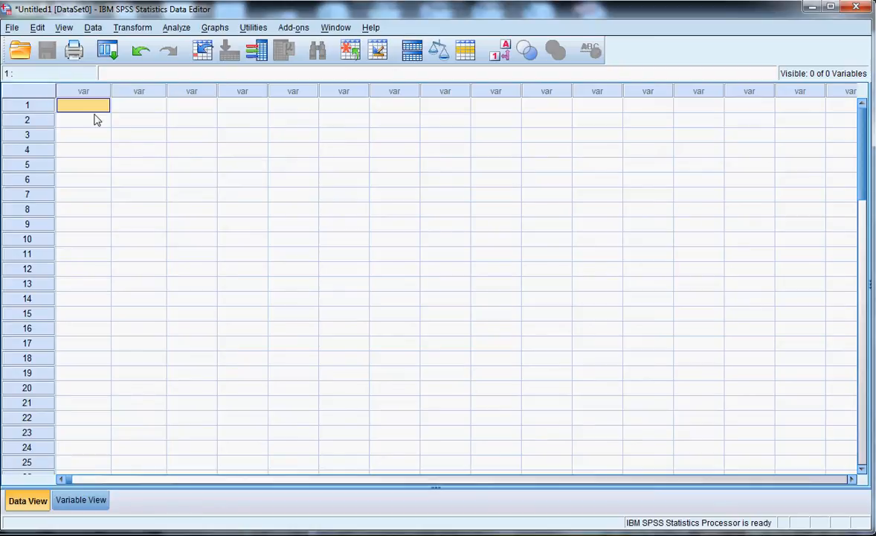
{"action": "mouse_move", "coordinate": [58, 461]}
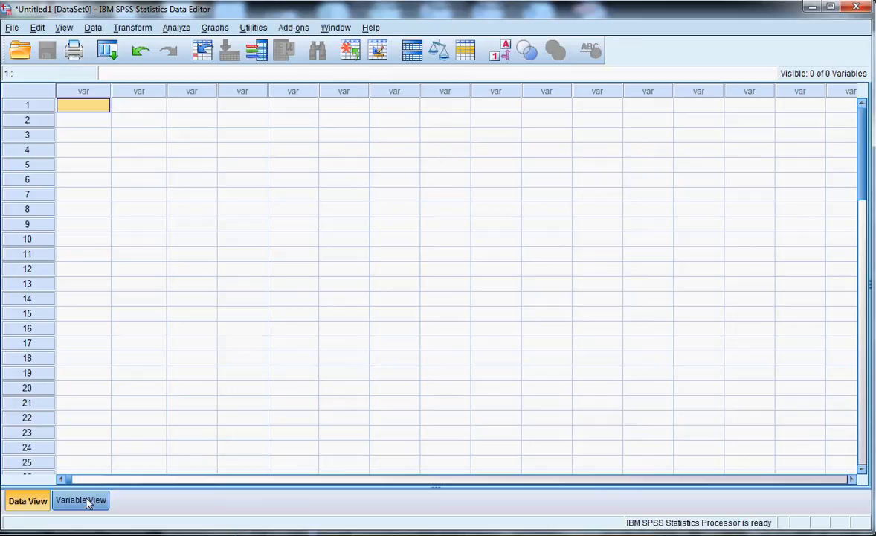
{"action": "mouse_move", "coordinate": [89, 125]}
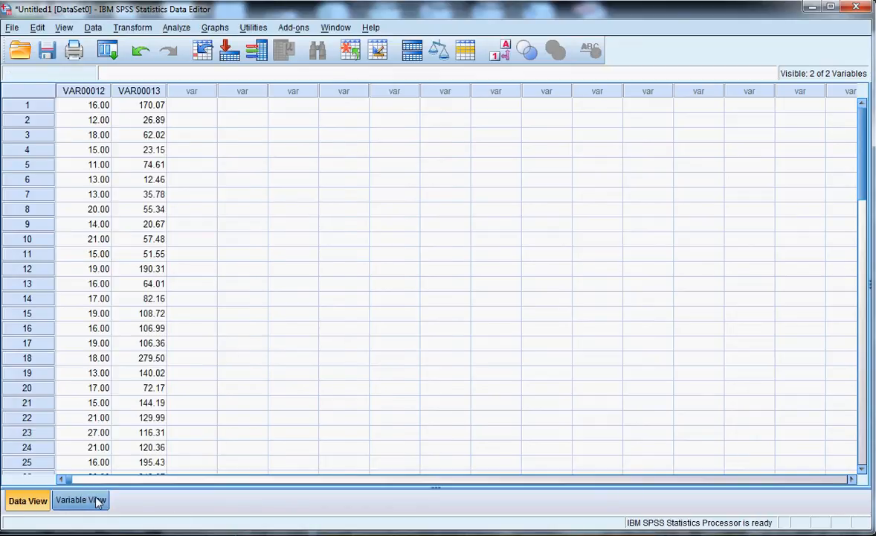
Step: Name the variables SpRichness and Biomass with Scale measure, then return to Data View
{"action": "left_click", "coordinate": [80, 499]}
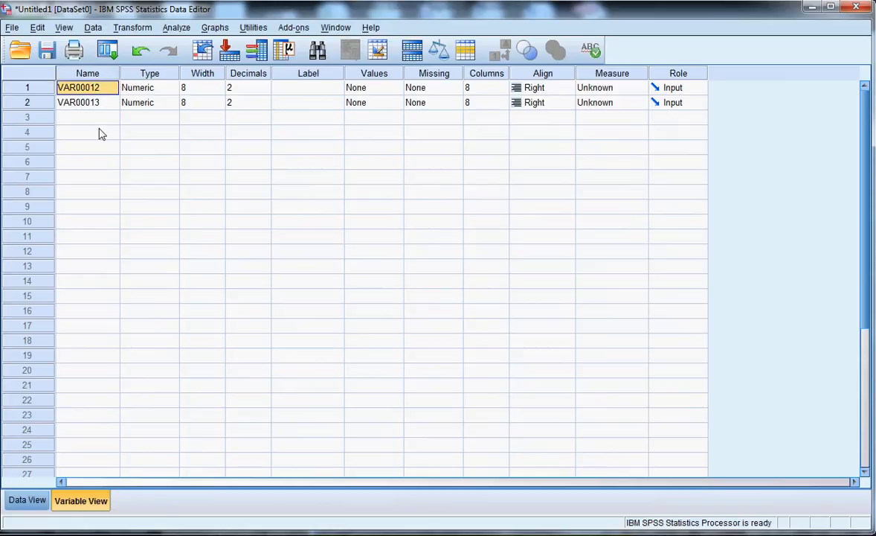
{"action": "type", "text": "SpRichness"}
{"action": "left_click", "coordinate": [87, 102]}
{"action": "type", "text": "Biomass"}
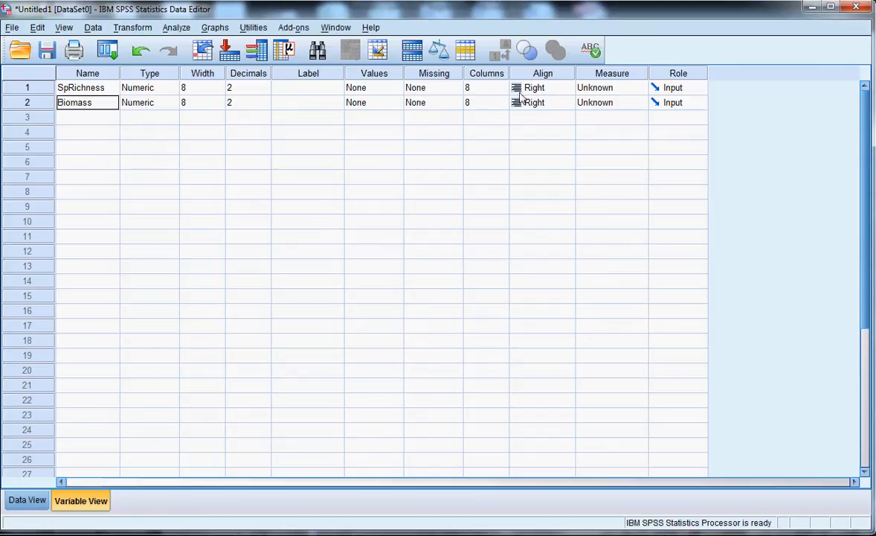
{"action": "left_click", "coordinate": [638, 87]}
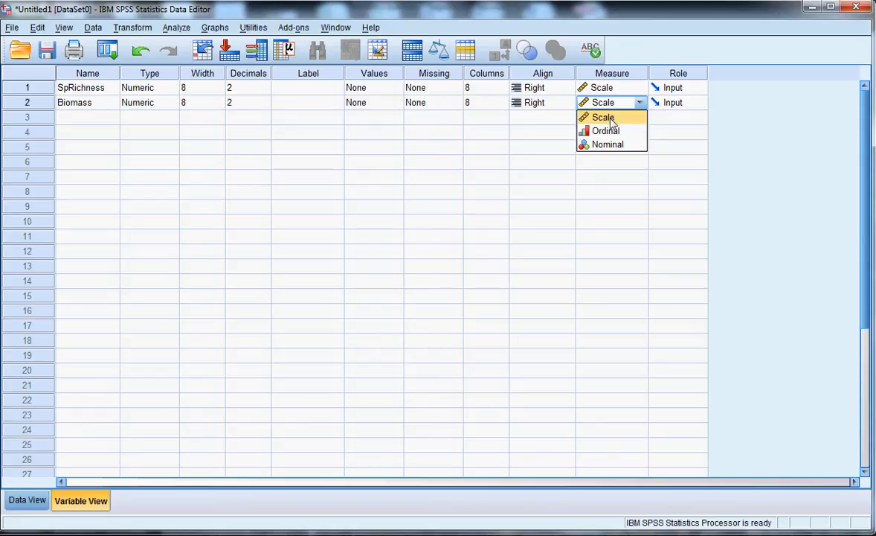
{"action": "left_click", "coordinate": [603, 117]}
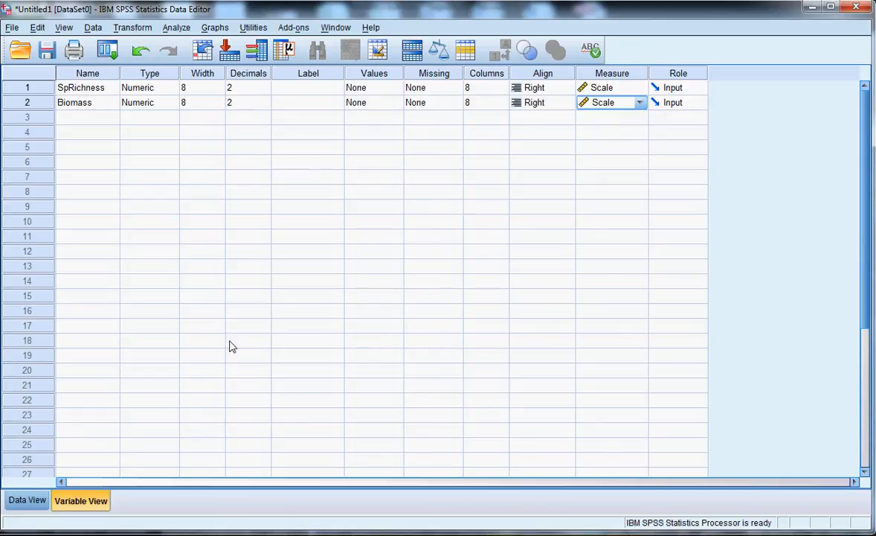
{"action": "left_click", "coordinate": [28, 499]}
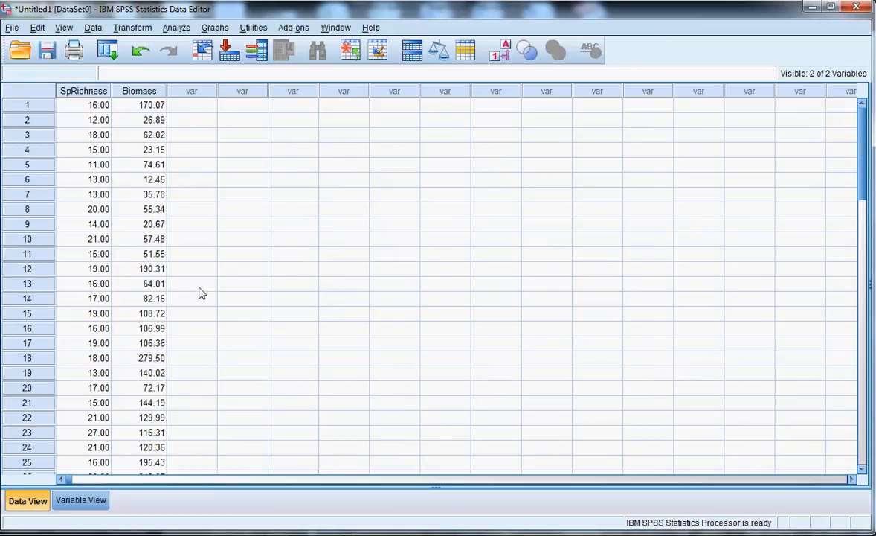
{"action": "mouse_move", "coordinate": [214, 276]}
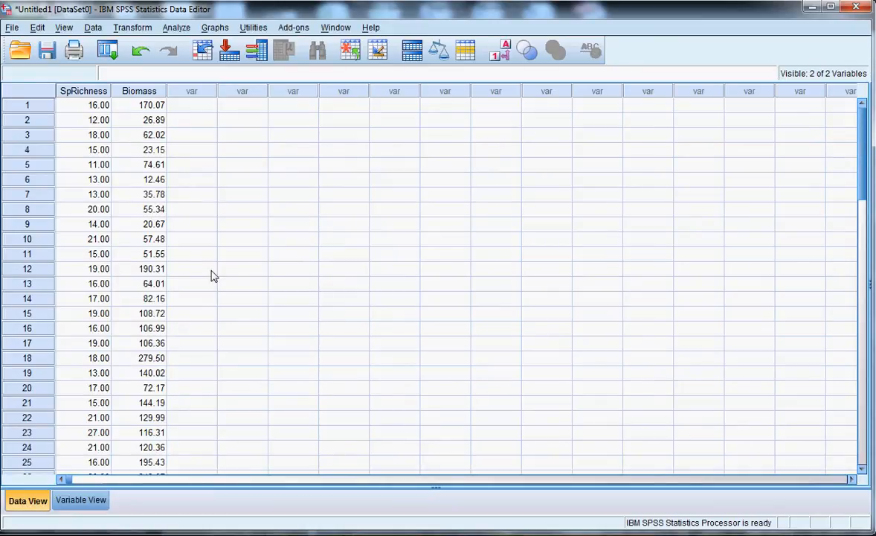
{"action": "mouse_move", "coordinate": [209, 267]}
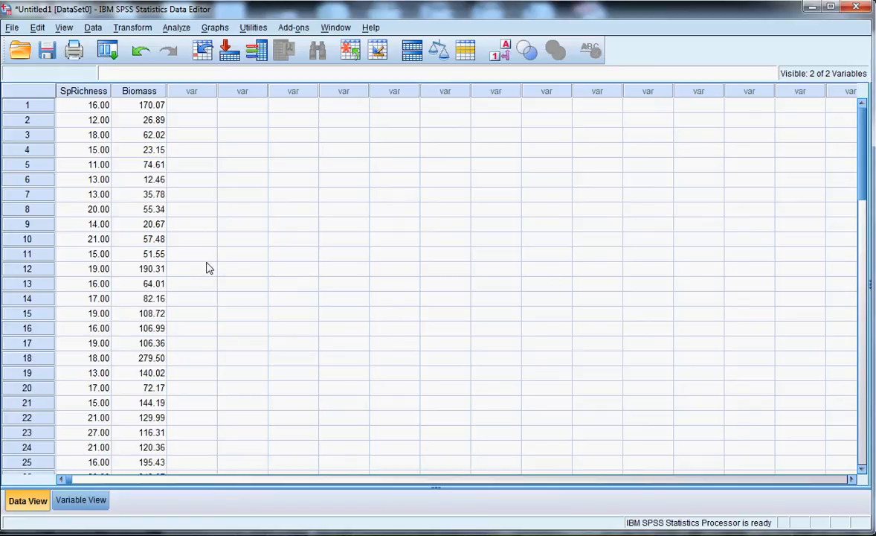
{"action": "mouse_move", "coordinate": [176, 133]}
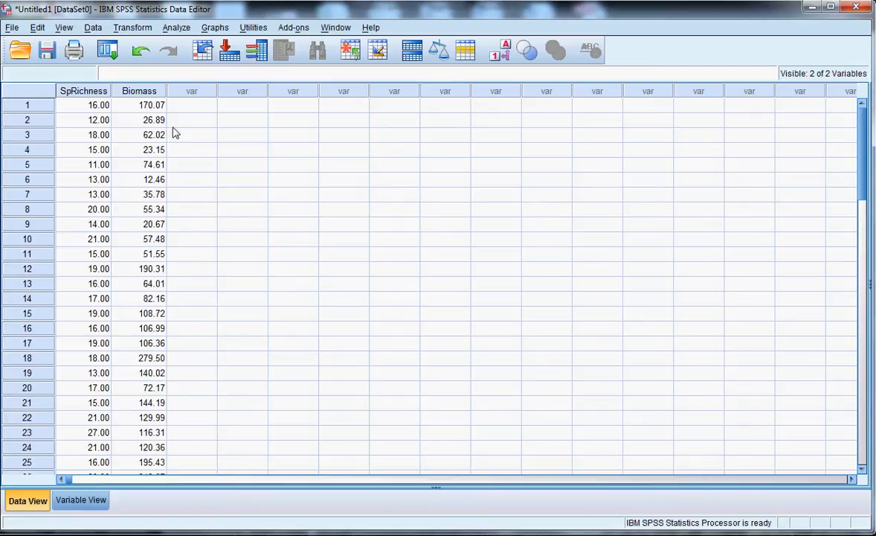
{"action": "mouse_move", "coordinate": [145, 237]}
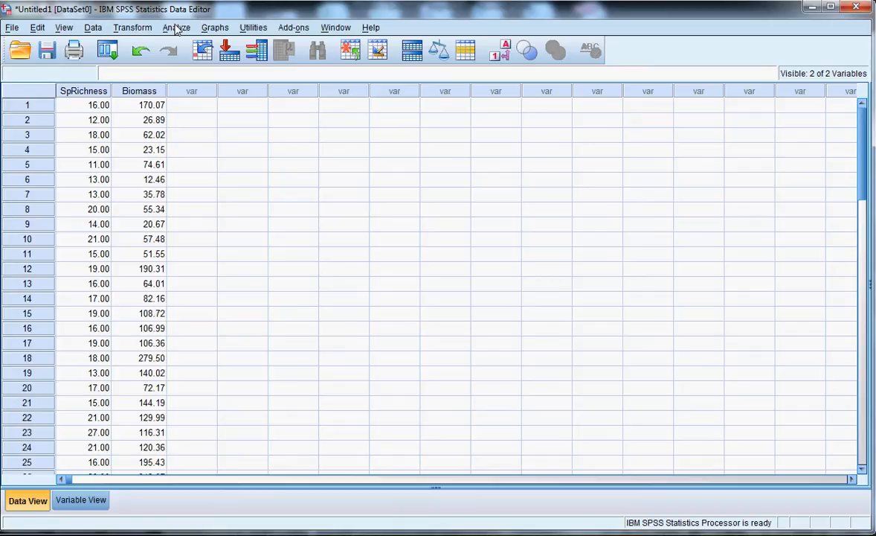
{"action": "mouse_move", "coordinate": [149, 33]}
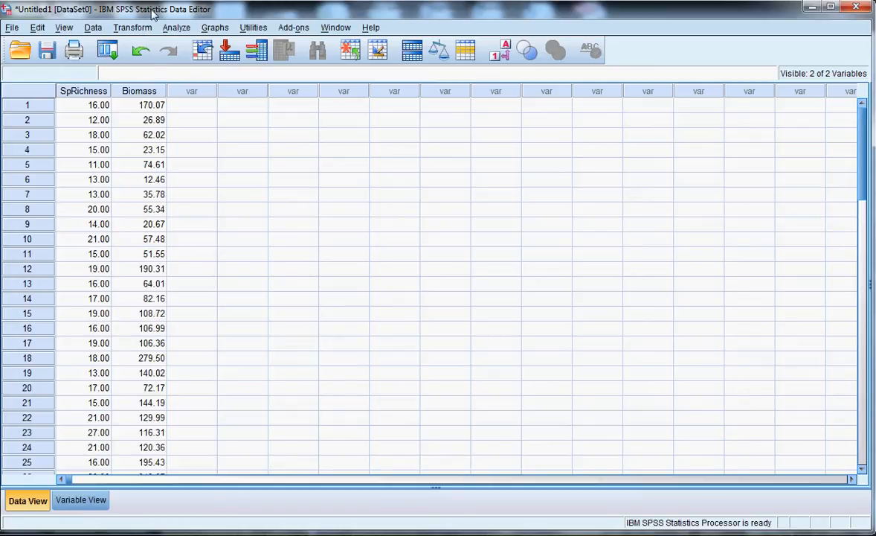
{"action": "mouse_move", "coordinate": [147, 32]}
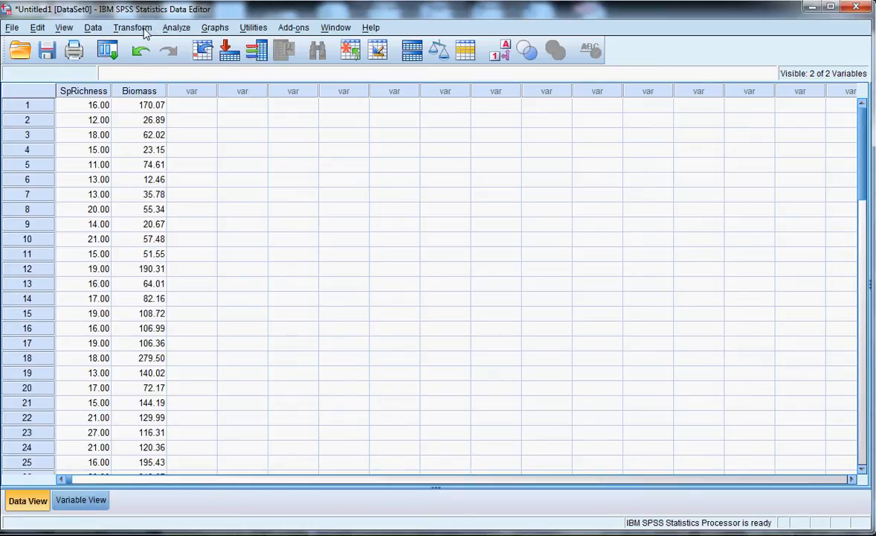
Step: Open the Analyze menu's Descriptive Statistics options
{"action": "left_click", "coordinate": [177, 28]}
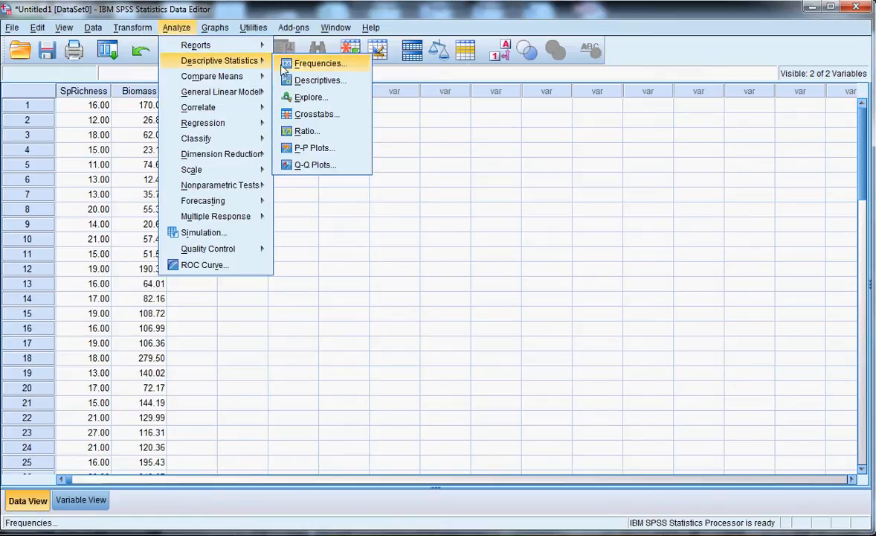
Step: Run Explore on Biomass with normality plots and tests enabled
{"action": "left_click", "coordinate": [311, 96]}
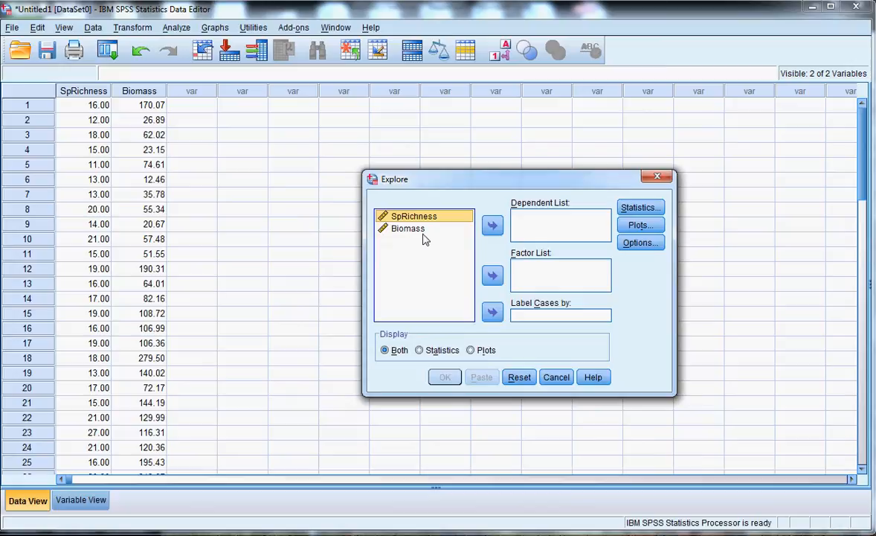
{"action": "left_click", "coordinate": [493, 225]}
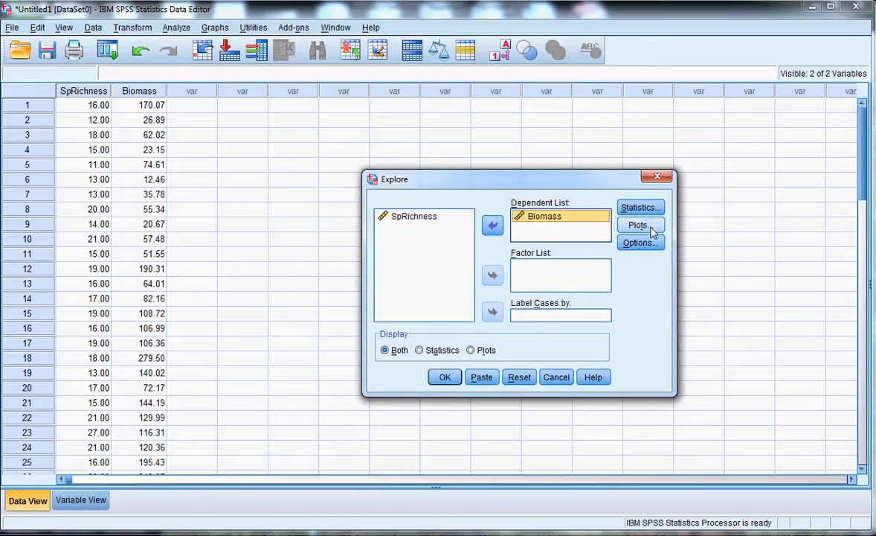
{"action": "left_click", "coordinate": [638, 224]}
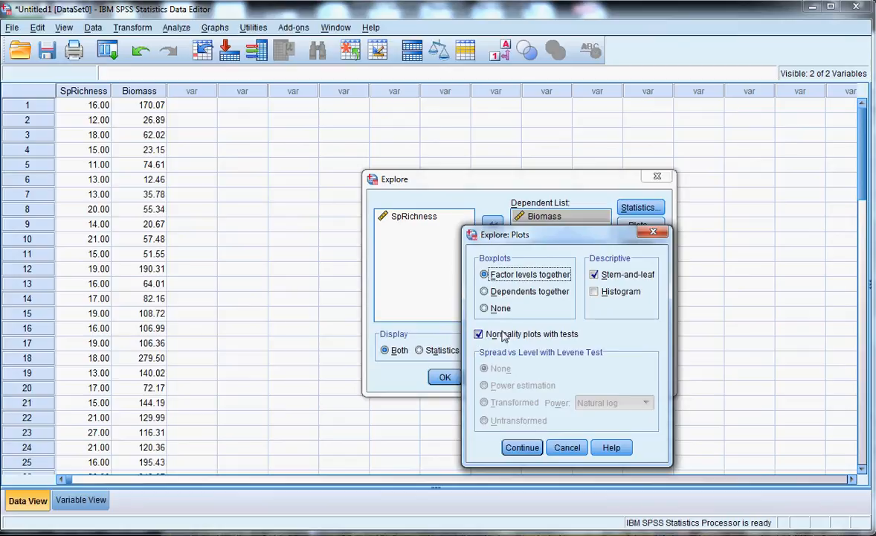
{"action": "left_click", "coordinate": [478, 333]}
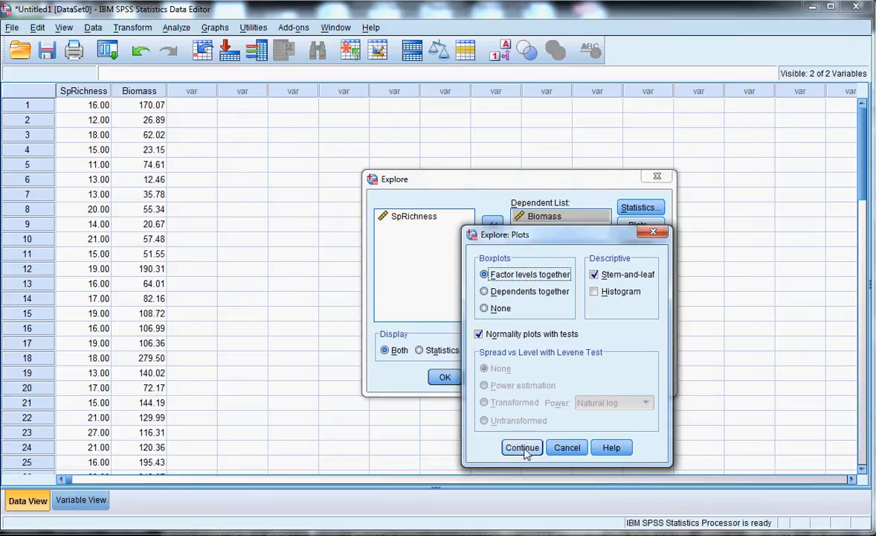
{"action": "left_click", "coordinate": [521, 447]}
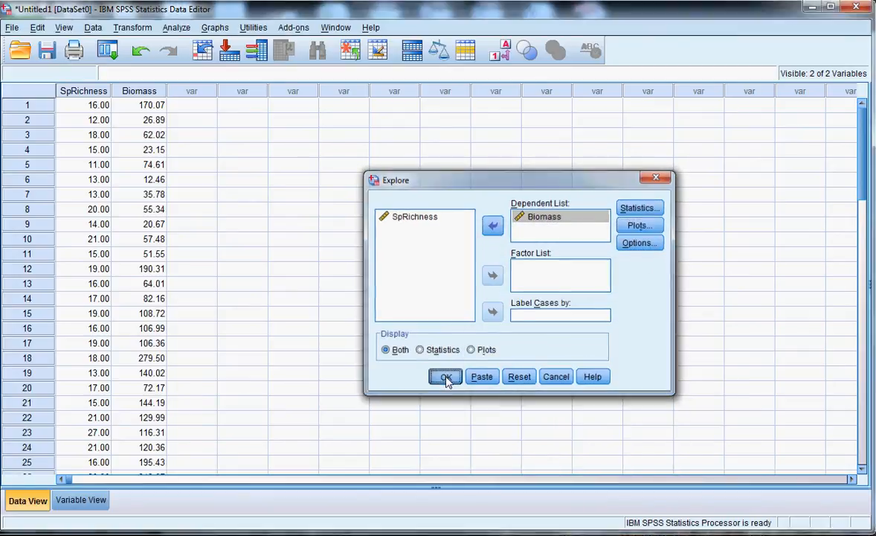
{"action": "left_click", "coordinate": [444, 376]}
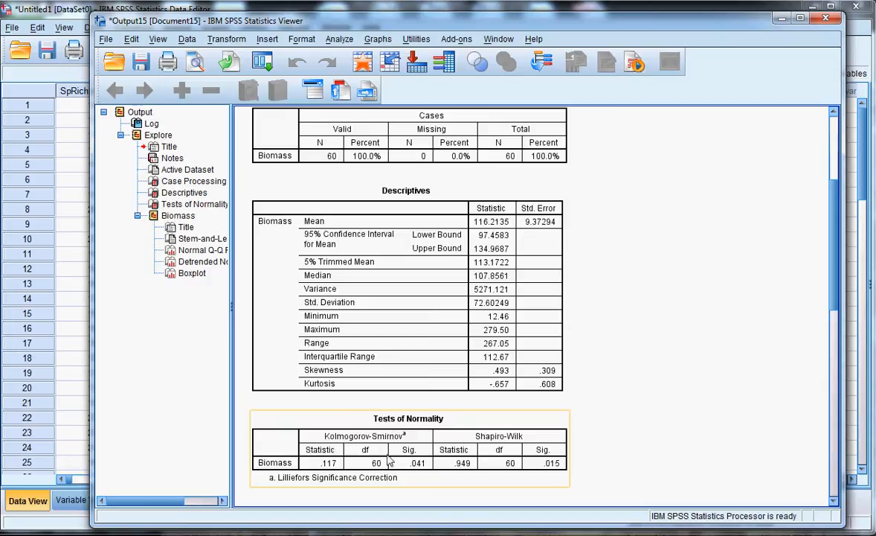
{"action": "mouse_move", "coordinate": [407, 470]}
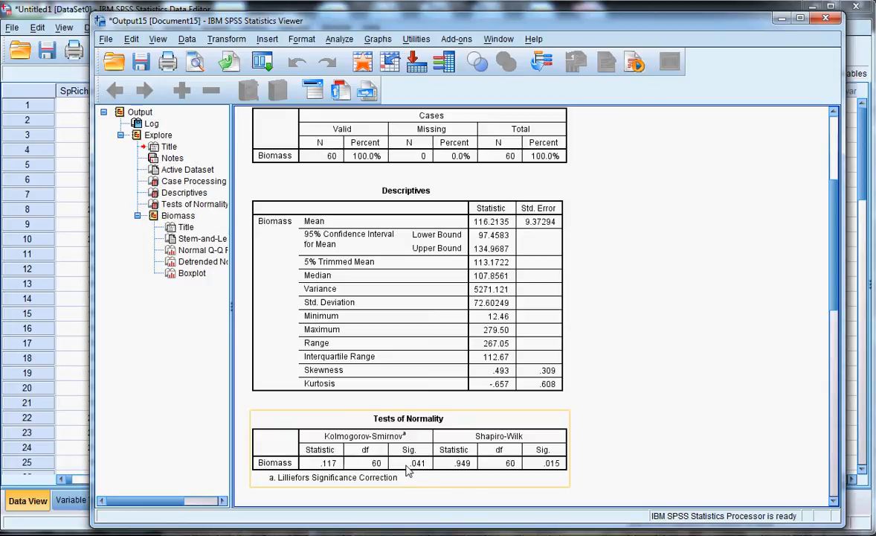
{"action": "mouse_move", "coordinate": [421, 470]}
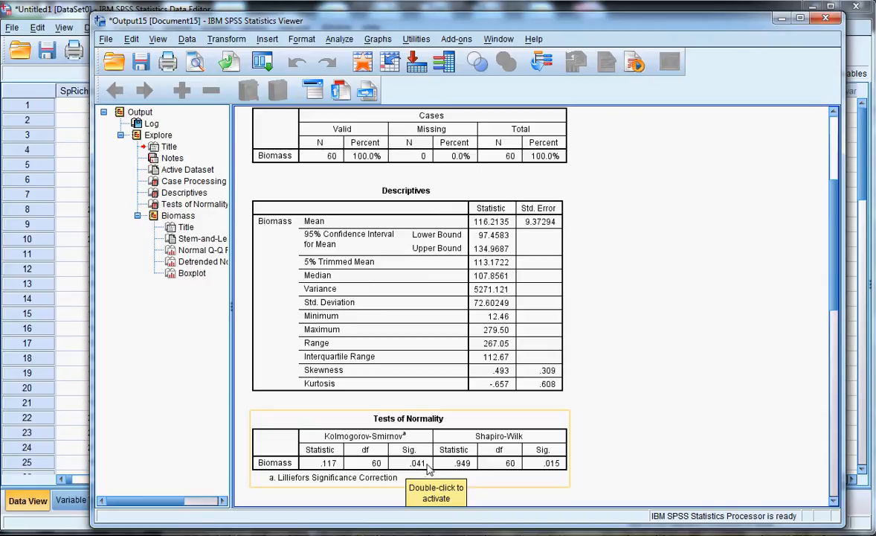
{"action": "mouse_move", "coordinate": [420, 474]}
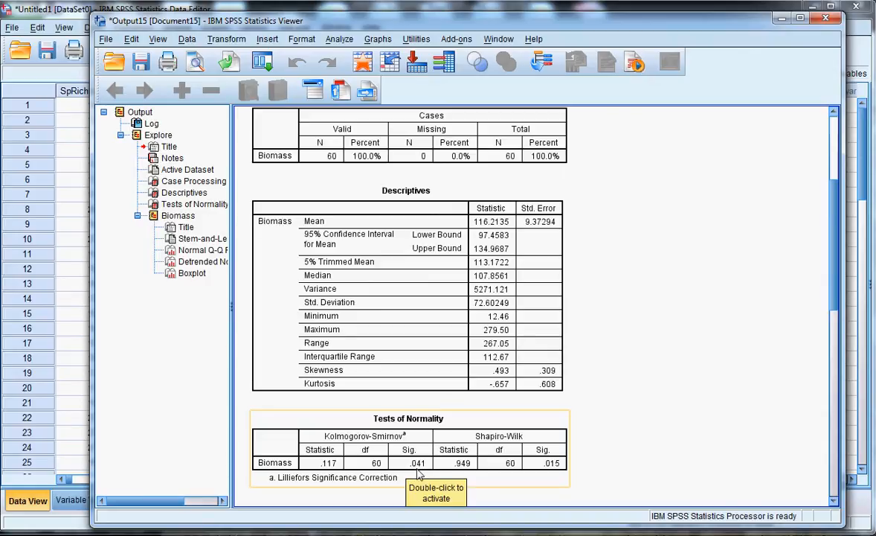
{"action": "mouse_move", "coordinate": [552, 467]}
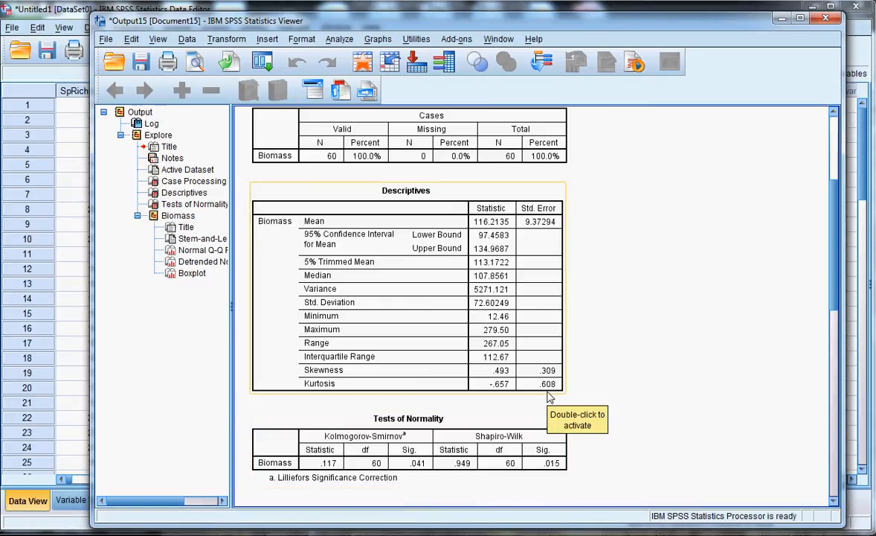
{"action": "mouse_move", "coordinate": [664, 373]}
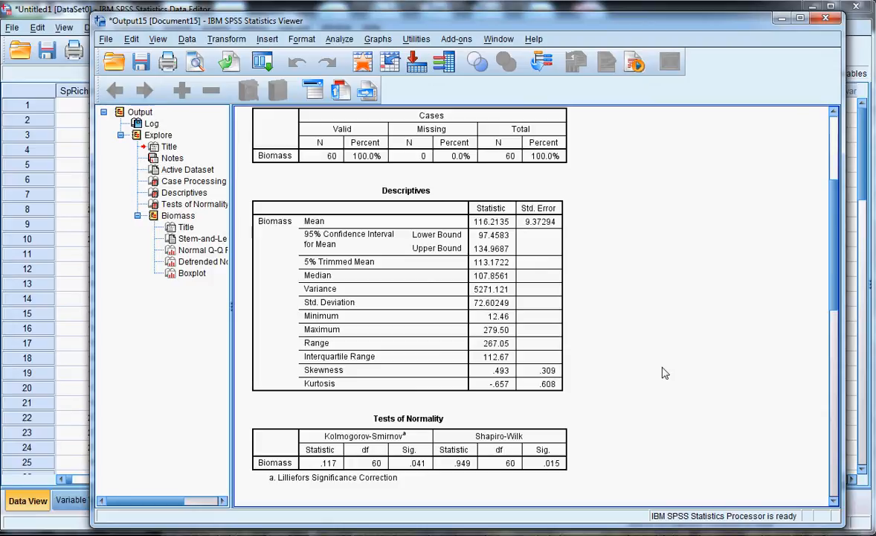
Step: Review the Biomass Descriptives and Tests of Normality tables (Shapiro-Wilk significance .015)
{"action": "left_click", "coordinate": [408, 447]}
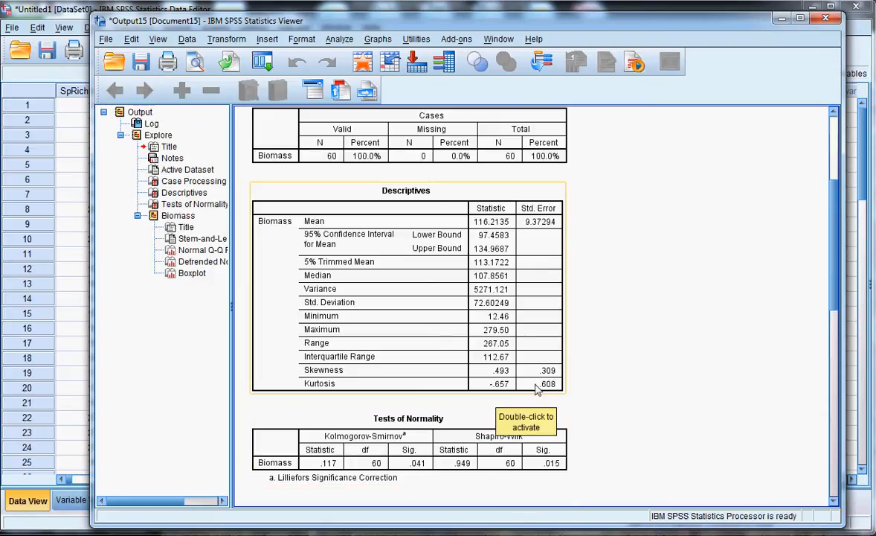
{"action": "mouse_move", "coordinate": [836, 26]}
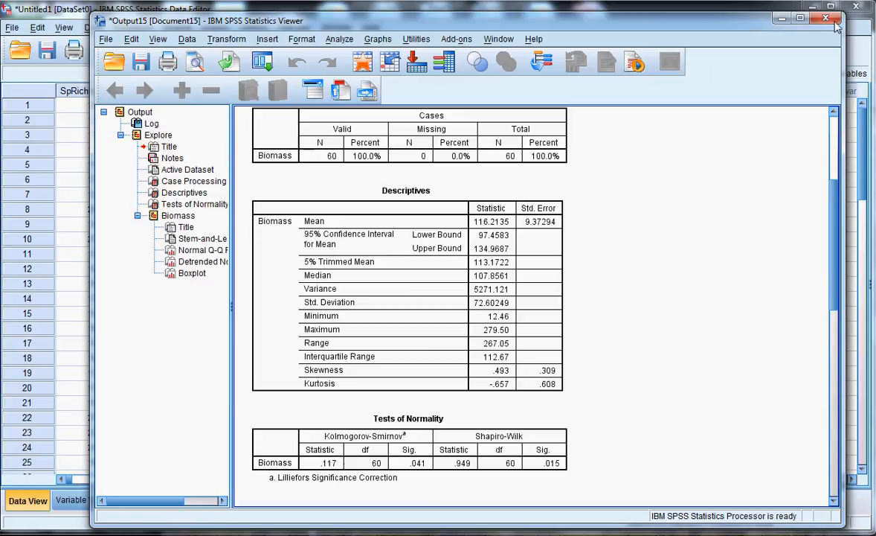
{"action": "mouse_move", "coordinate": [826, 18]}
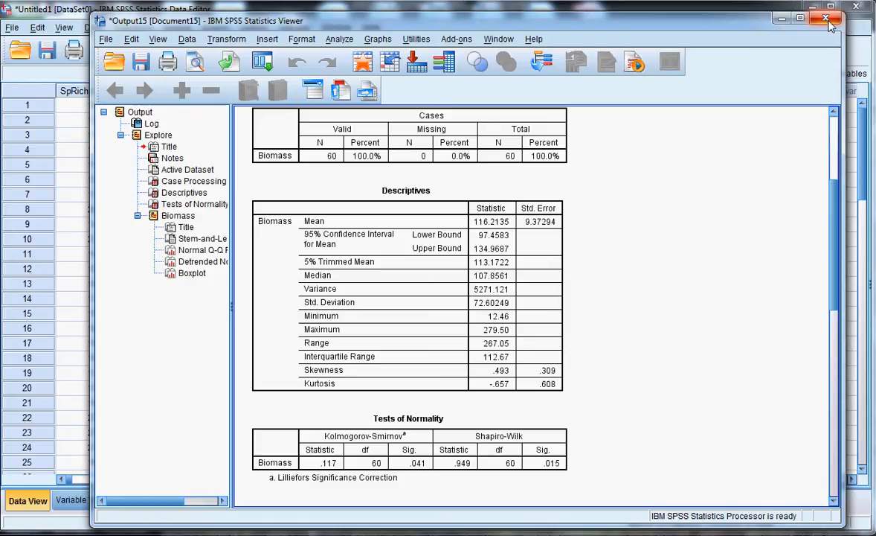
Step: Close the Explore output viewer without saving
{"action": "left_click", "coordinate": [825, 18]}
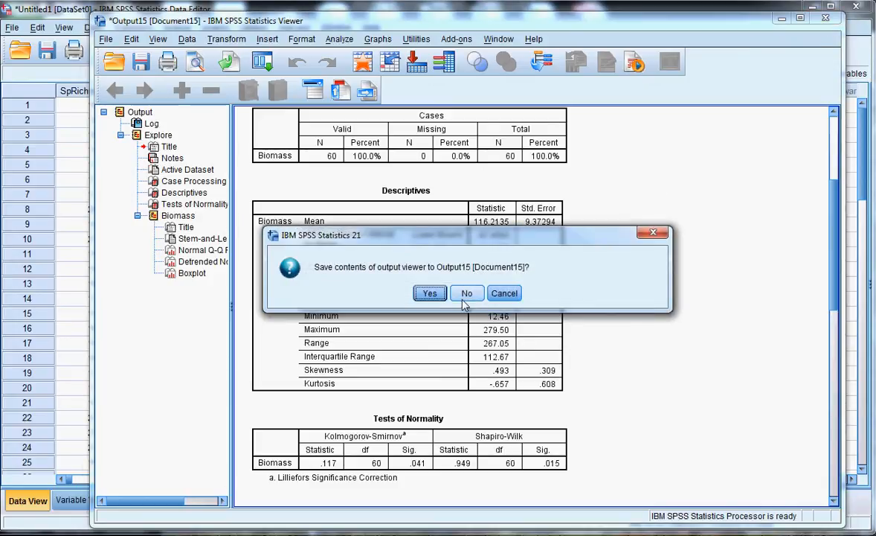
{"action": "left_click", "coordinate": [466, 293]}
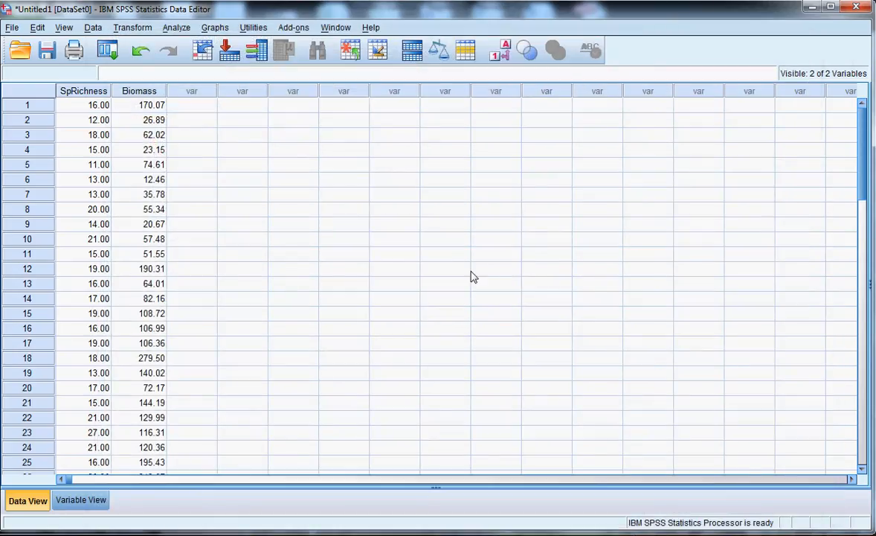
{"action": "mouse_move", "coordinate": [307, 236]}
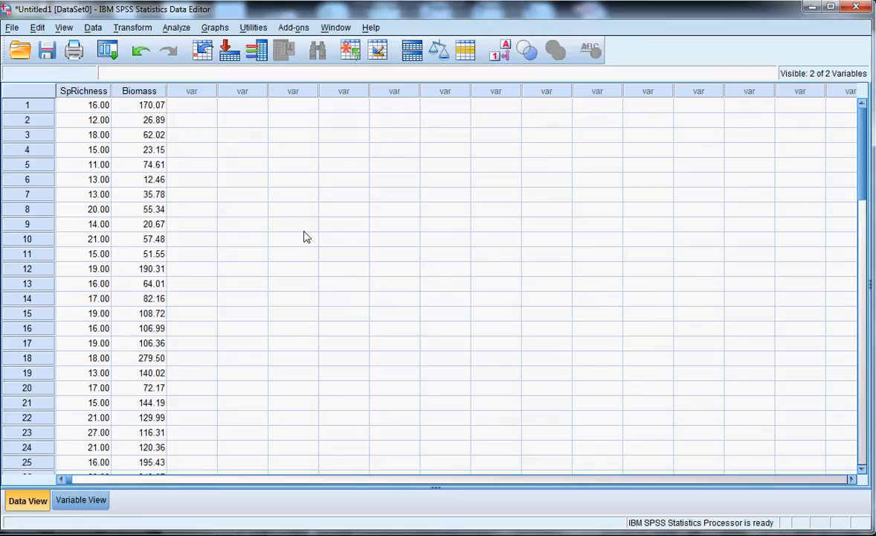
{"action": "mouse_move", "coordinate": [162, 107]}
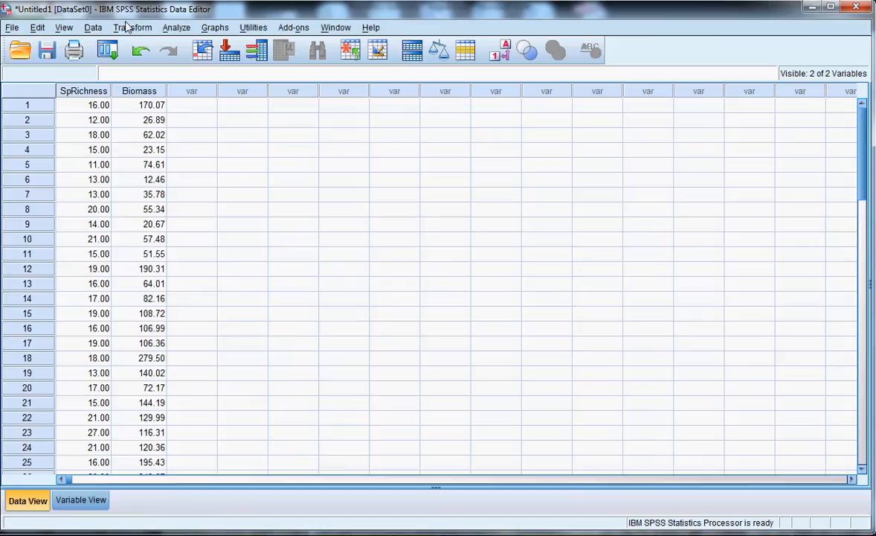
{"action": "mouse_move", "coordinate": [143, 29]}
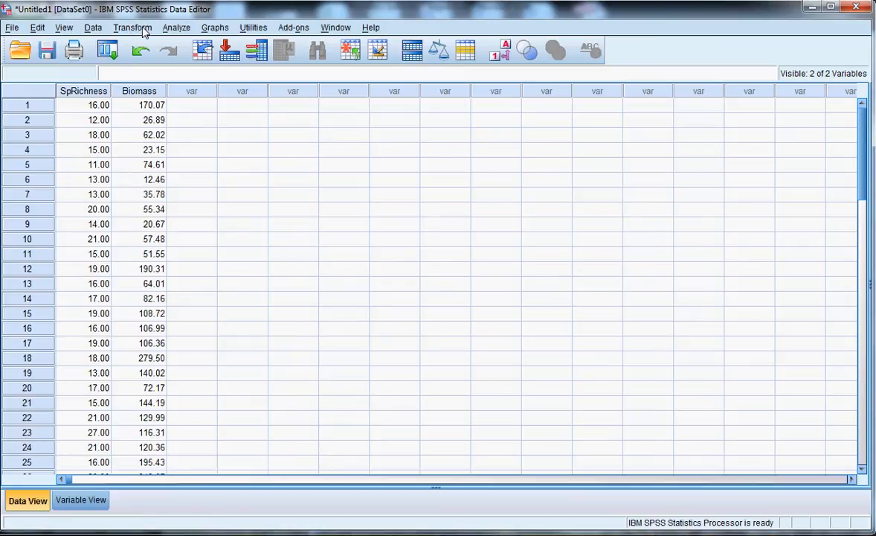
Step: Compute the new variable SqrtBiomass as SQRT(Biomass), then close the compute log
{"action": "left_click", "coordinate": [133, 28]}
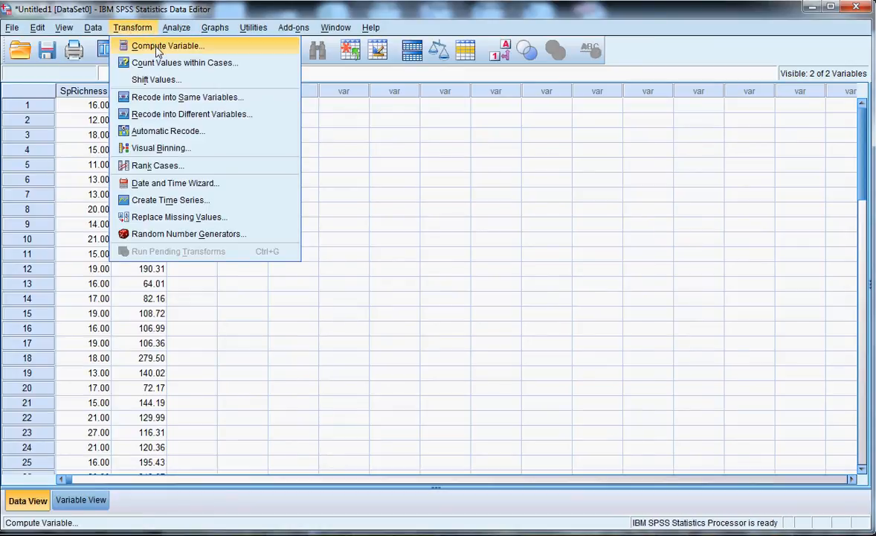
{"action": "left_click", "coordinate": [167, 45]}
{"action": "type", "text": "SqrtBiomass"}
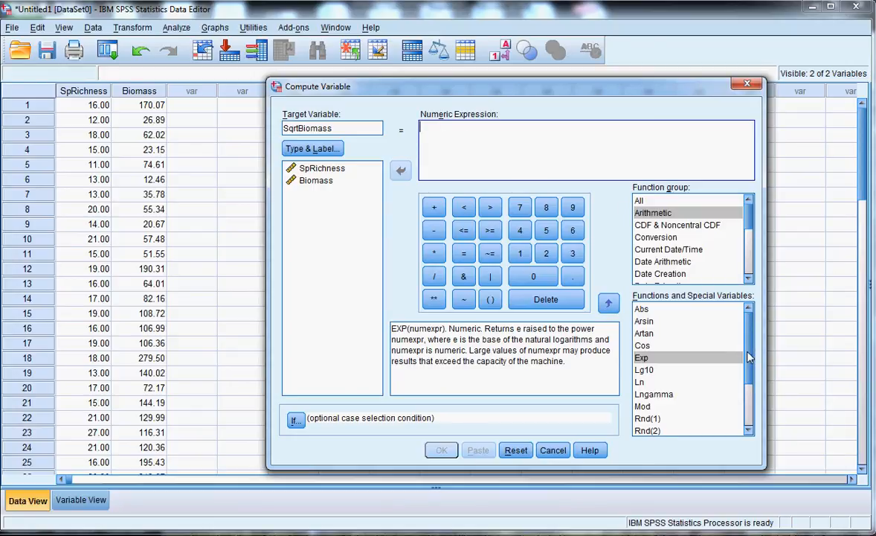
{"action": "scroll", "scroll_direction": "down", "scroll_amount": 3}
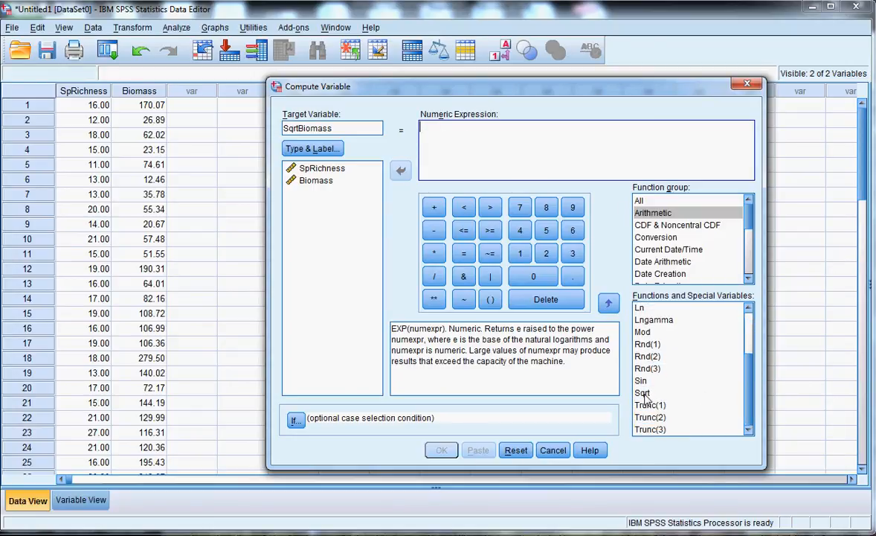
{"action": "double_click", "coordinate": [642, 392]}
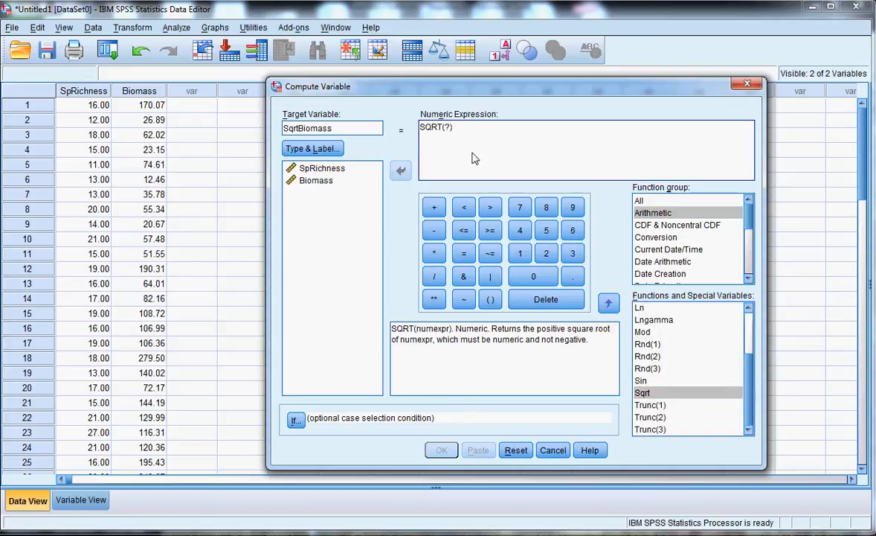
{"action": "mouse_move", "coordinate": [456, 146]}
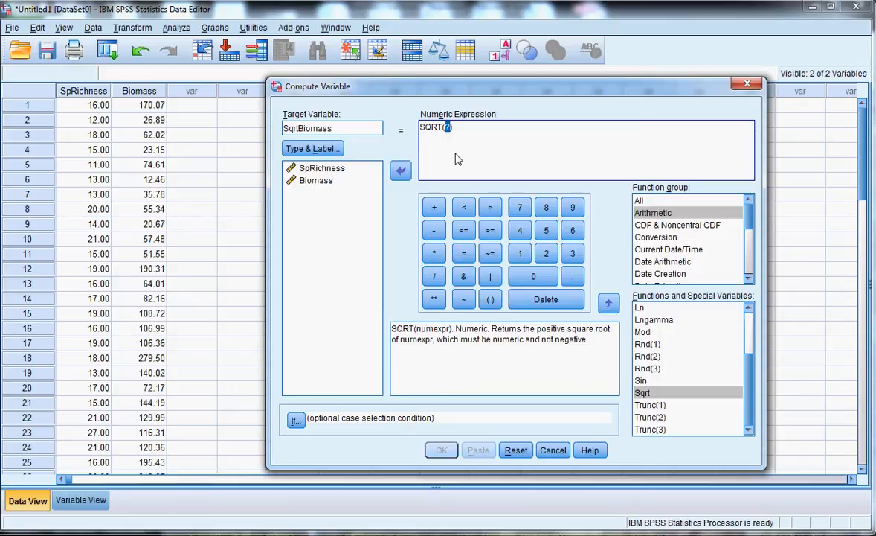
{"action": "left_click", "coordinate": [316, 180]}
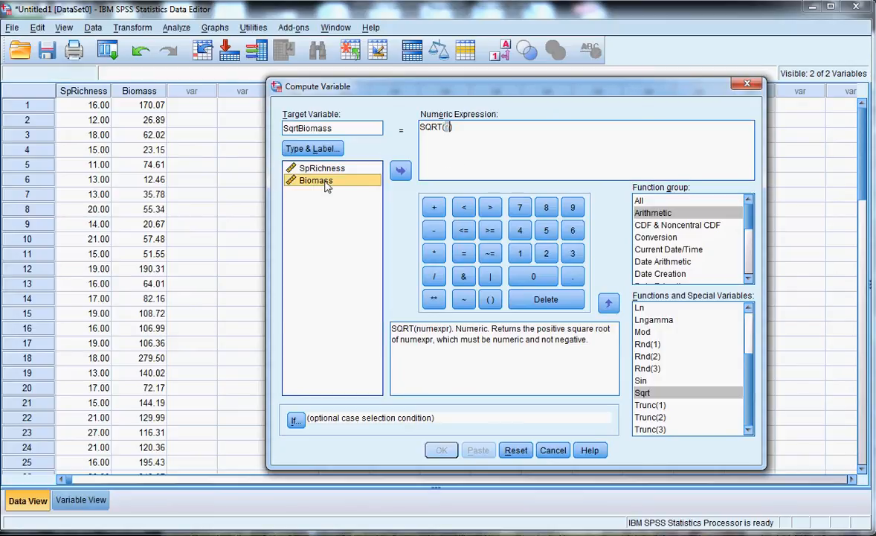
{"action": "left_click", "coordinate": [400, 171]}
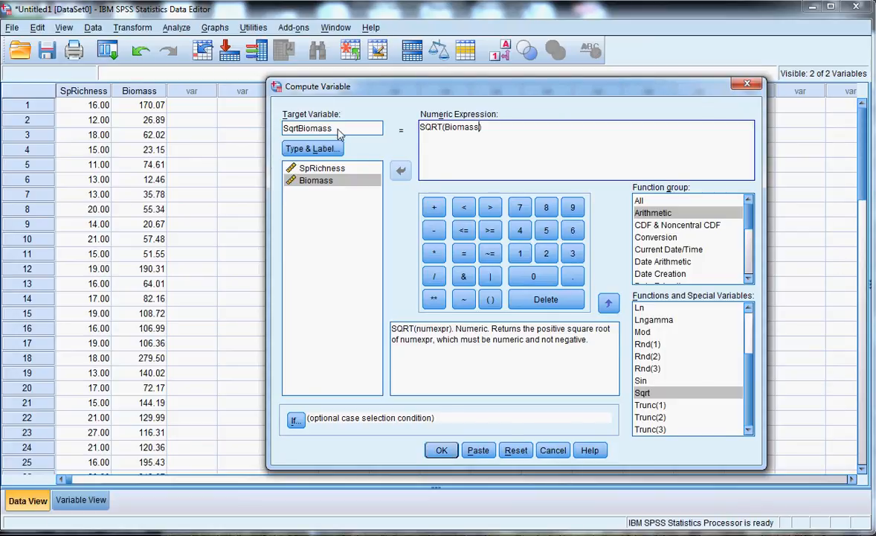
{"action": "left_click", "coordinate": [441, 449]}
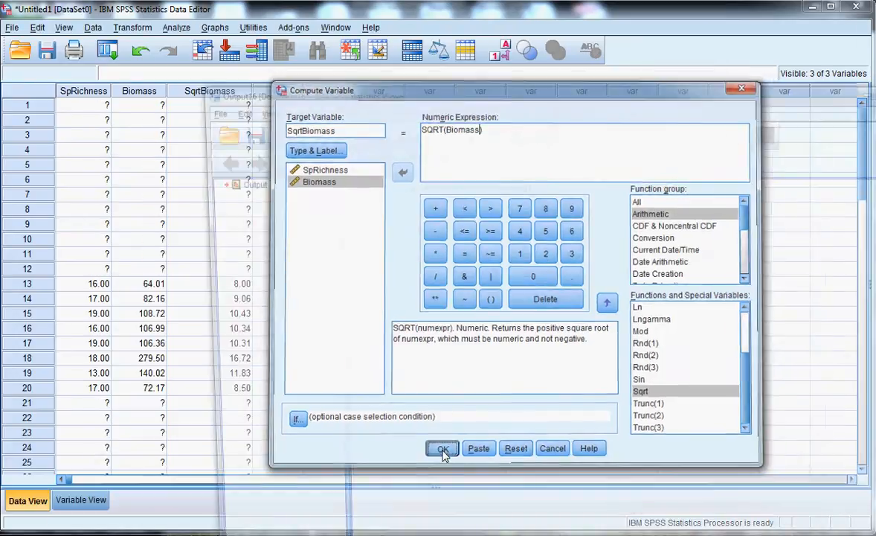
{"action": "left_click", "coordinate": [443, 448]}
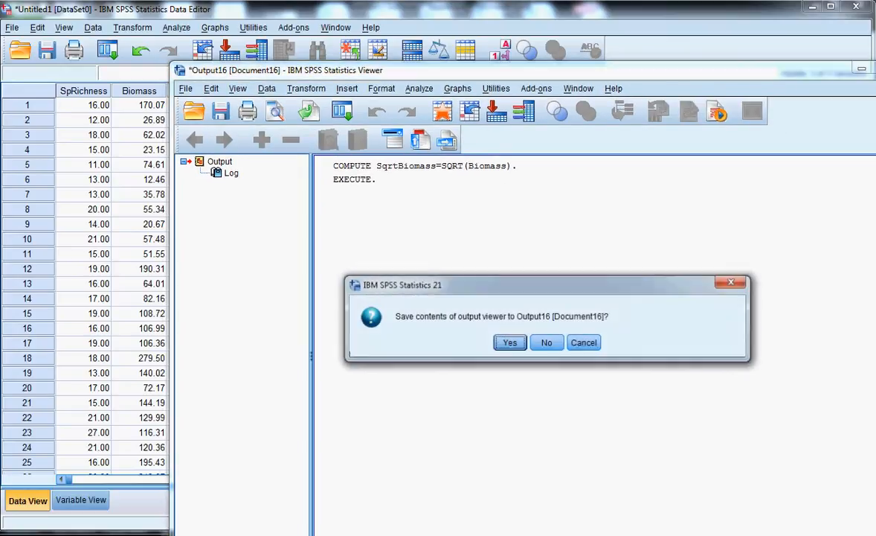
Step: Discard the compute log unsaved and select the filled SqrtBiomass column
{"action": "left_click", "coordinate": [546, 342]}
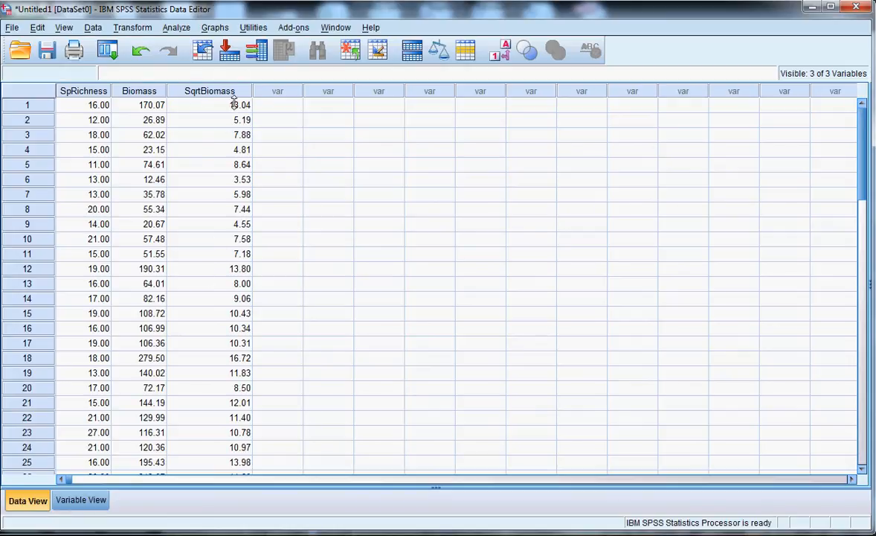
{"action": "mouse_move", "coordinate": [221, 125]}
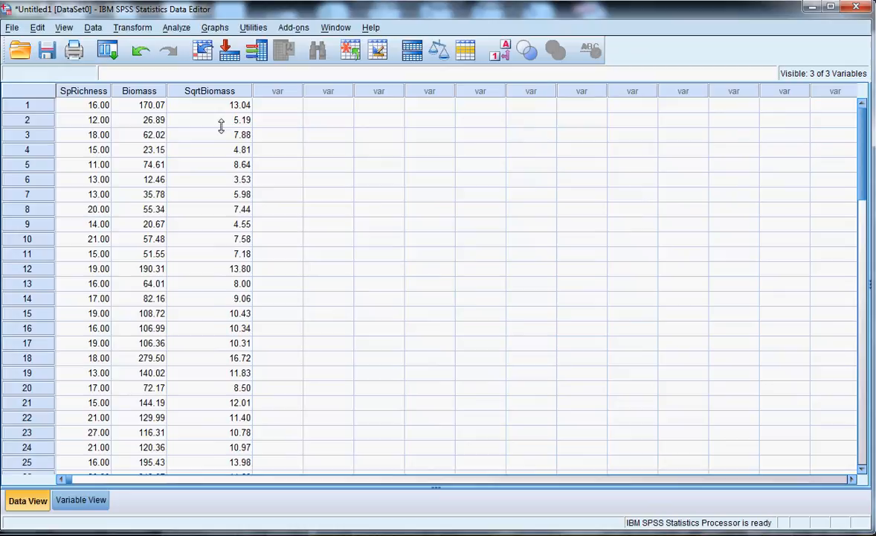
{"action": "left_click", "coordinate": [209, 90]}
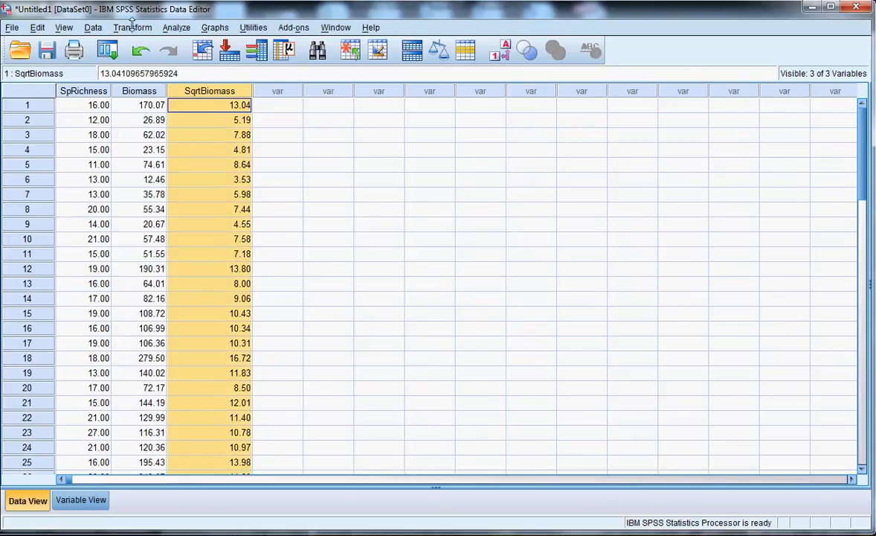
{"action": "left_click", "coordinate": [177, 27]}
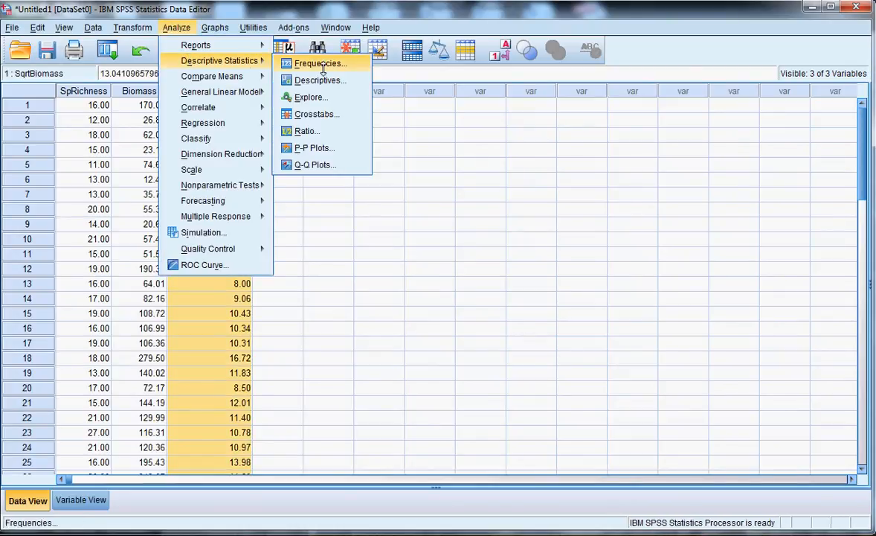
{"action": "mouse_move", "coordinate": [310, 97]}
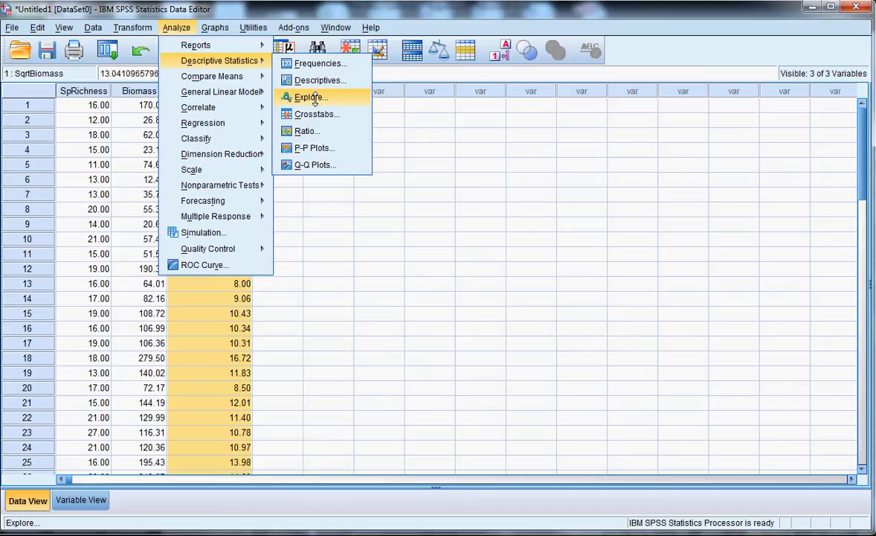
Step: Run Explore on SqrtBiomass with normality plots, then discard its output unsaved
{"action": "left_click", "coordinate": [311, 97]}
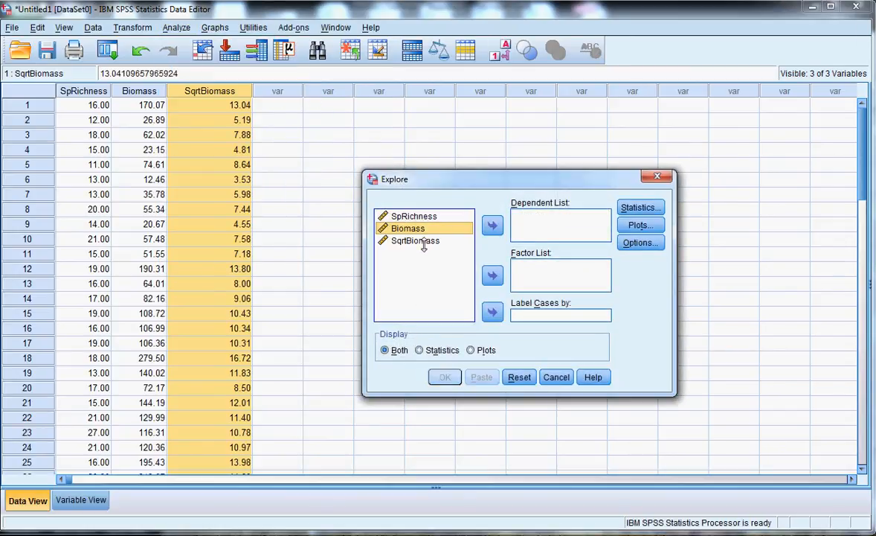
{"action": "left_click", "coordinate": [492, 224]}
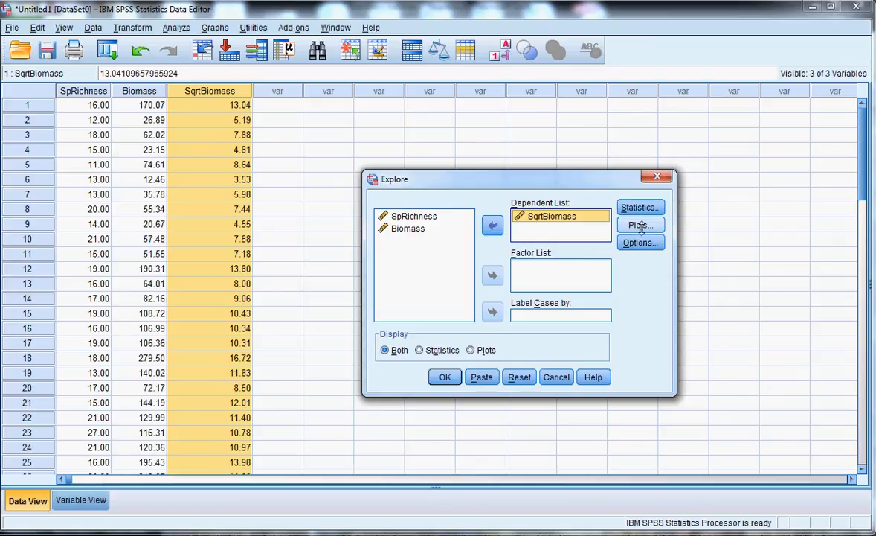
{"action": "left_click", "coordinate": [640, 224]}
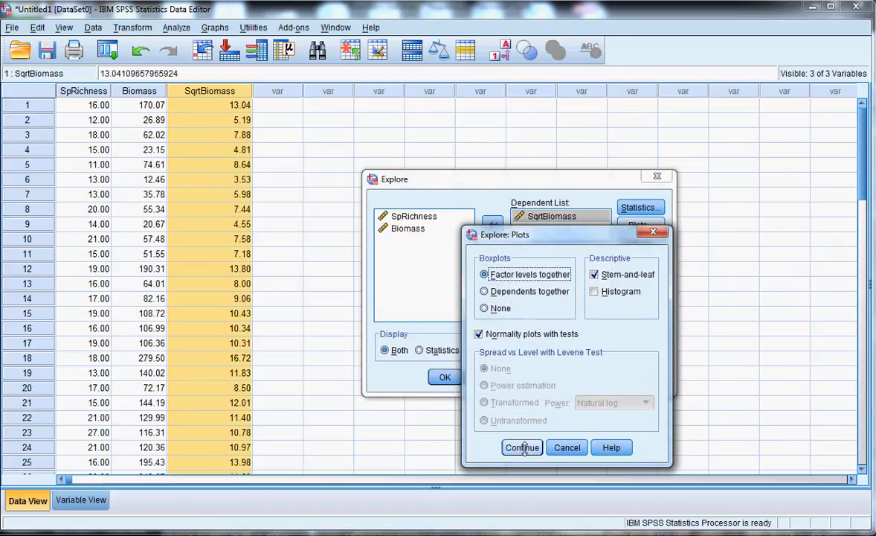
{"action": "left_click", "coordinate": [522, 447]}
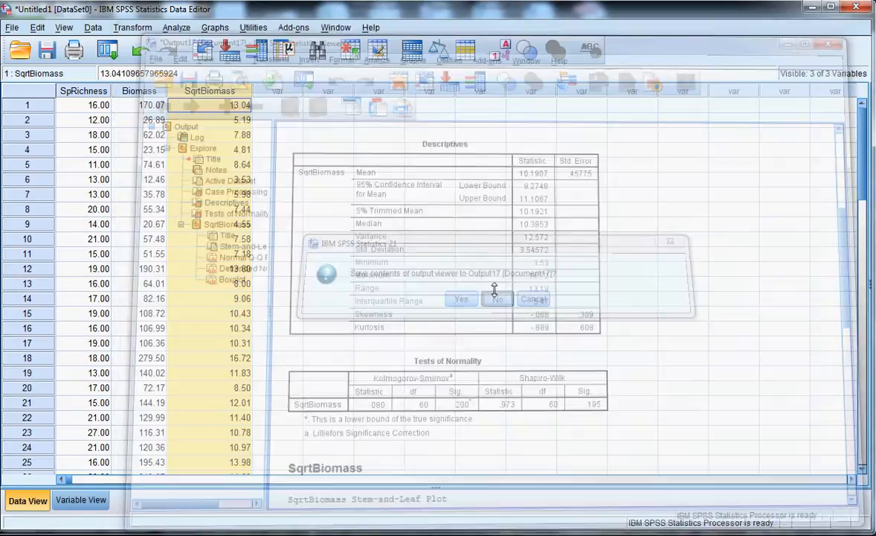
{"action": "left_click", "coordinate": [496, 299]}
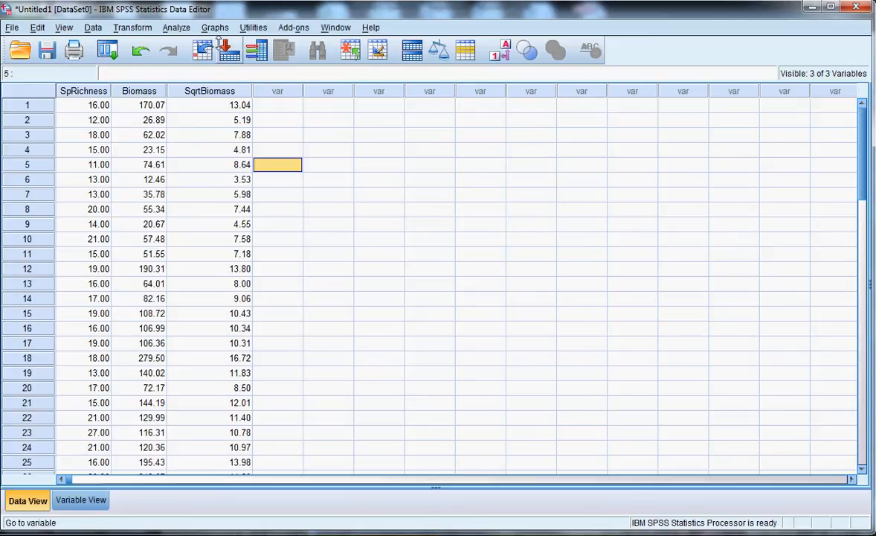
Step: Run a linear regression with SqrtBiomass as dependent and SpRichness as independent
{"action": "left_click", "coordinate": [177, 28]}
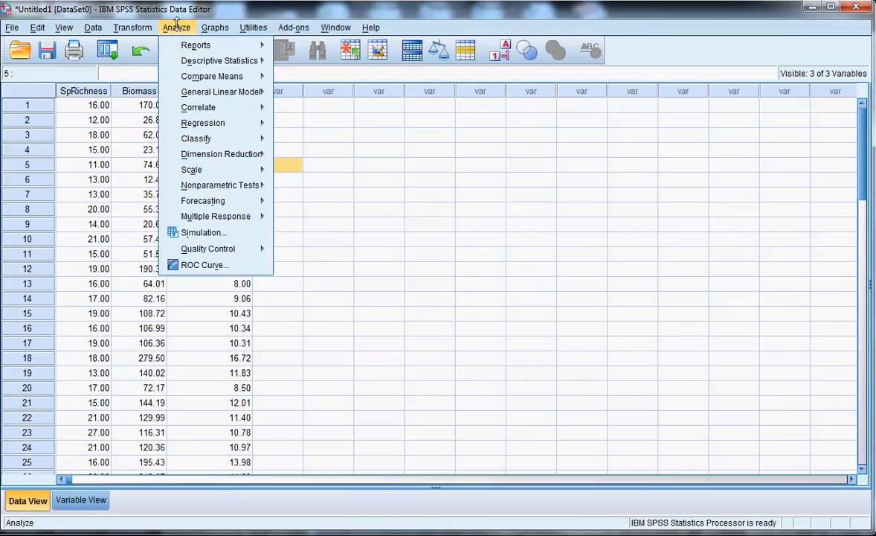
{"action": "mouse_move", "coordinate": [202, 123]}
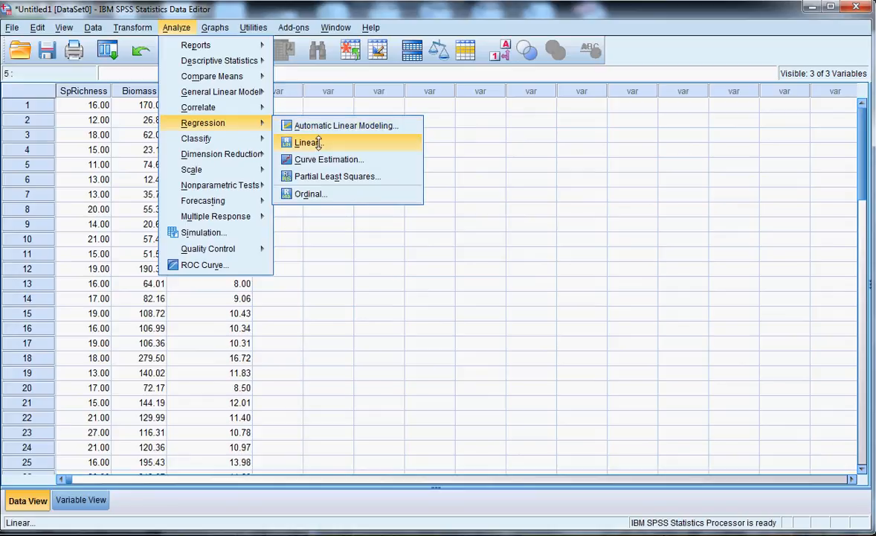
{"action": "left_click", "coordinate": [308, 142]}
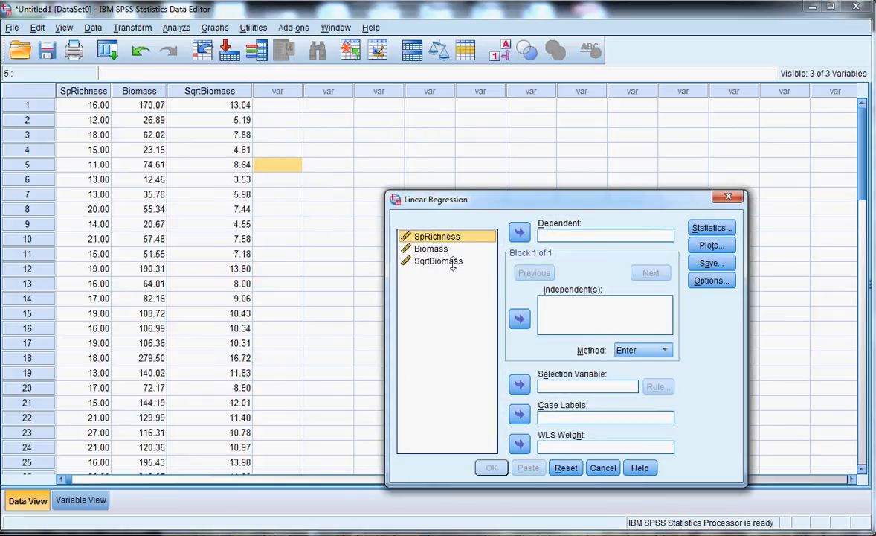
{"action": "left_click", "coordinate": [438, 260]}
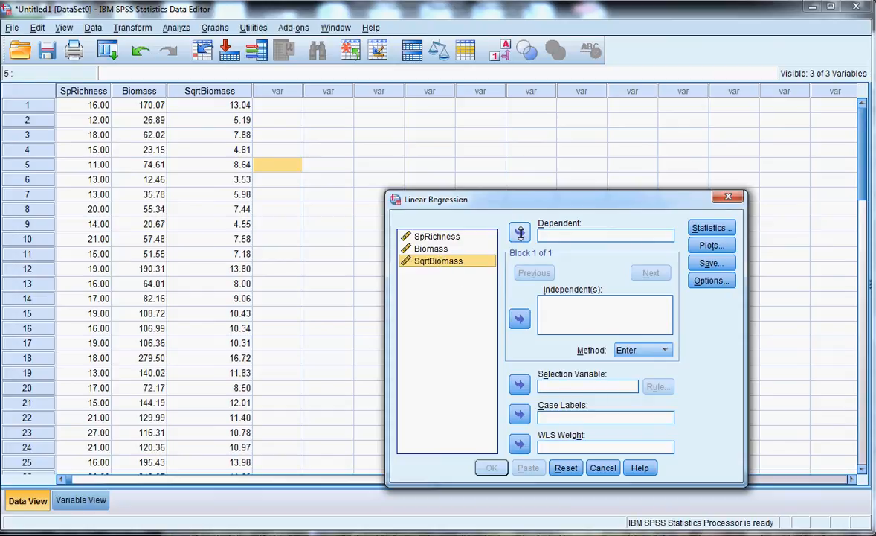
{"action": "left_click", "coordinate": [519, 232]}
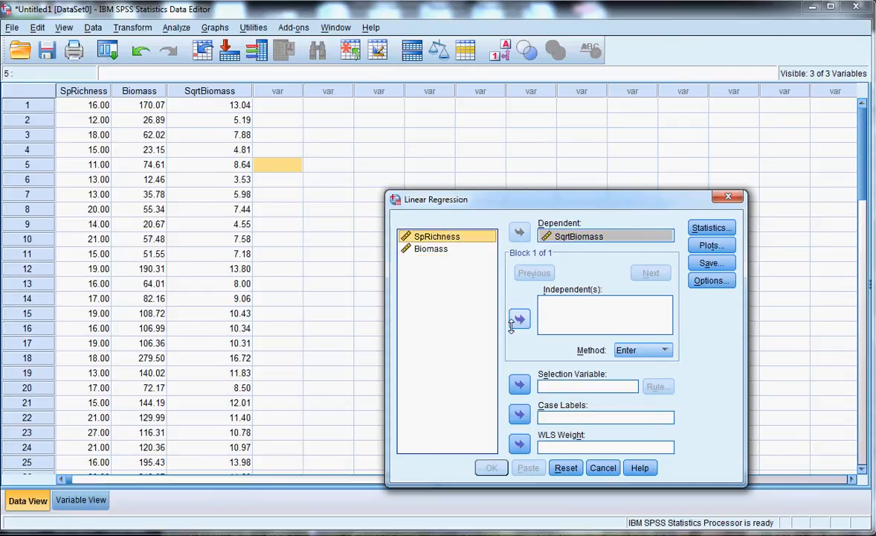
{"action": "left_click", "coordinate": [520, 319]}
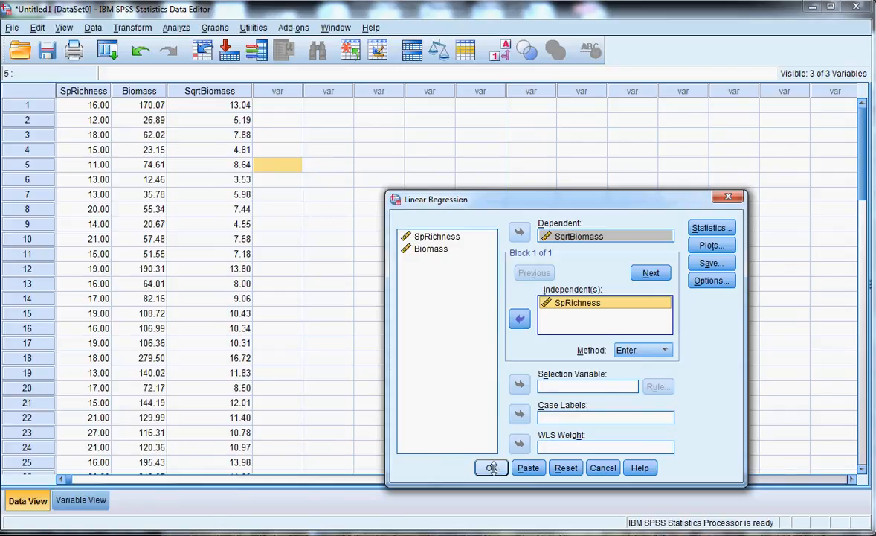
{"action": "left_click", "coordinate": [491, 467]}
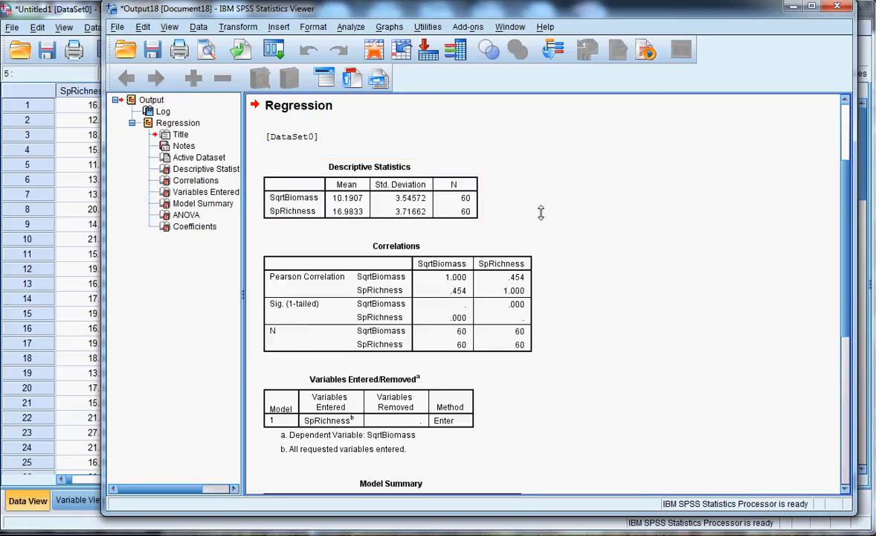
Step: Scroll down to the Model Summary (R² = .206), ANOVA (F = 15.045) and Coefficients (B = .433) tables
{"action": "scroll", "scroll_direction": "down", "scroll_amount": 3}
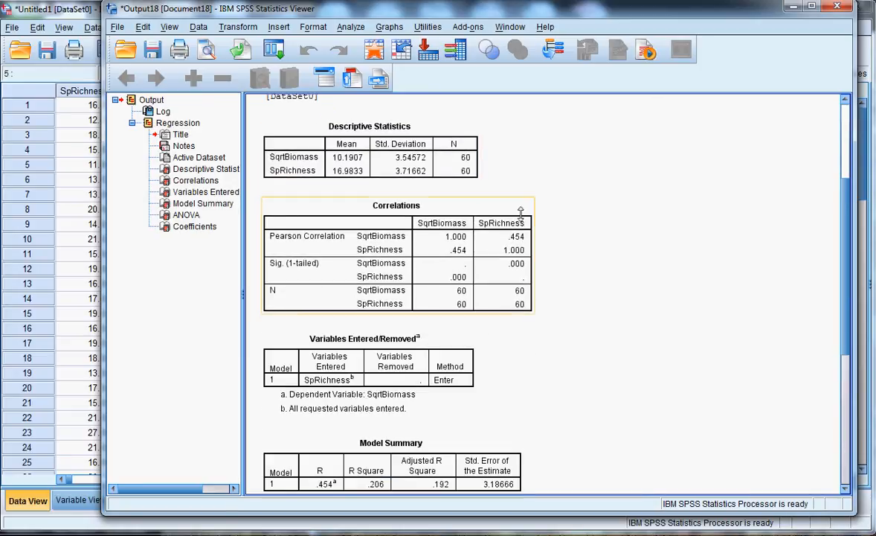
{"action": "mouse_move", "coordinate": [383, 225]}
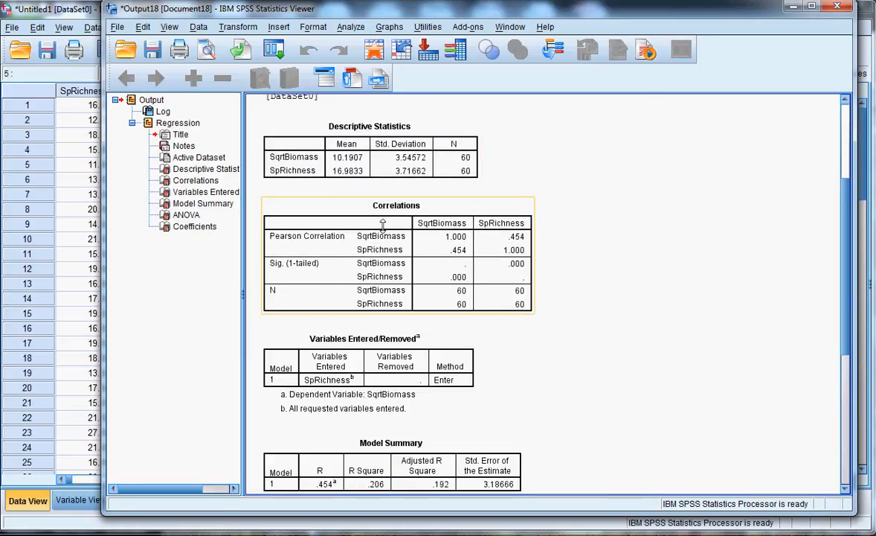
{"action": "scroll", "scroll_direction": "down", "scroll_amount": 3}
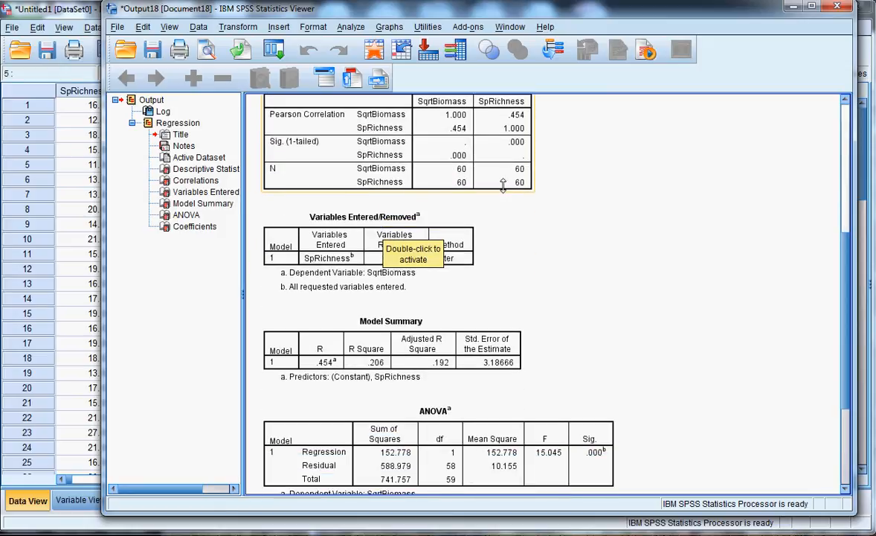
{"action": "scroll", "scroll_direction": "down", "scroll_amount": 3}
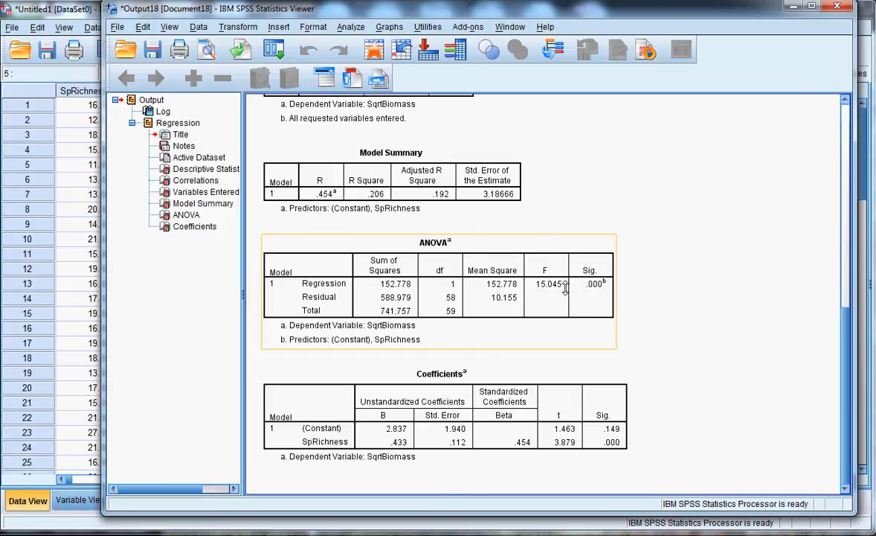
{"action": "mouse_move", "coordinate": [595, 290]}
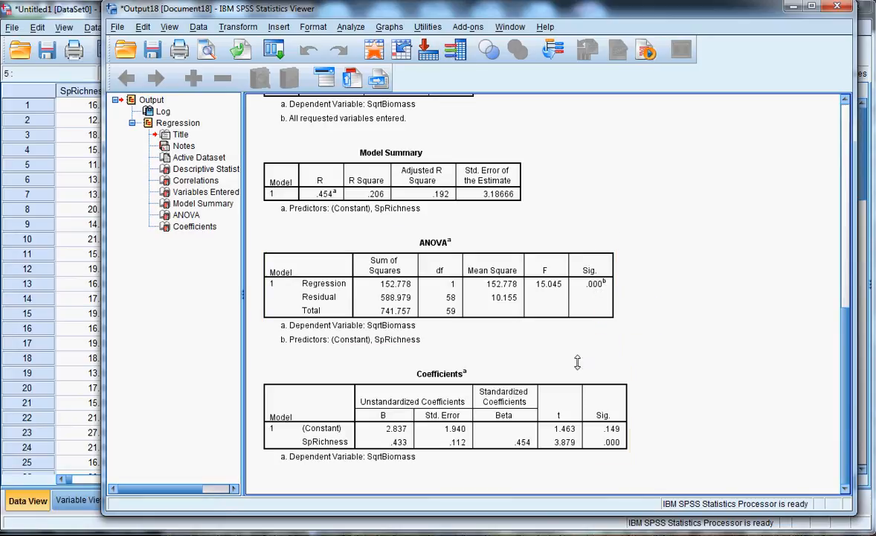
{"action": "mouse_move", "coordinate": [484, 461]}
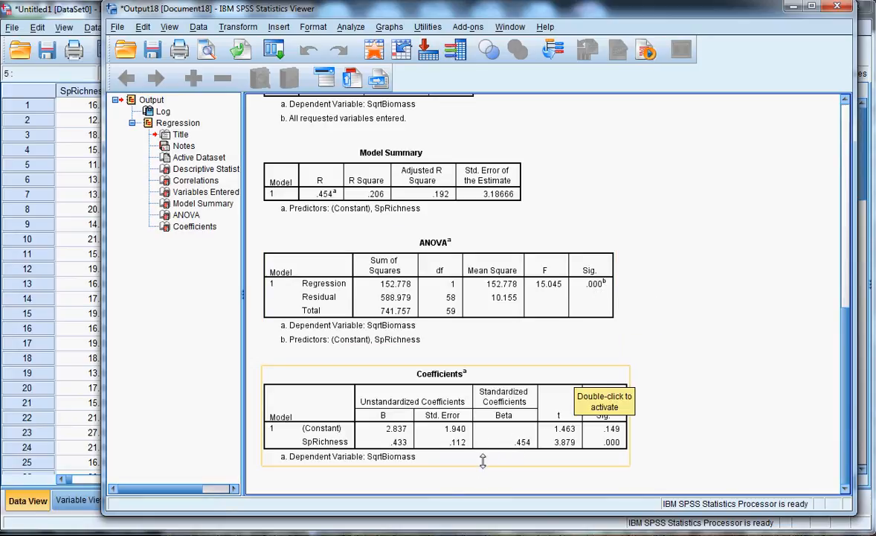
{"action": "mouse_move", "coordinate": [386, 432]}
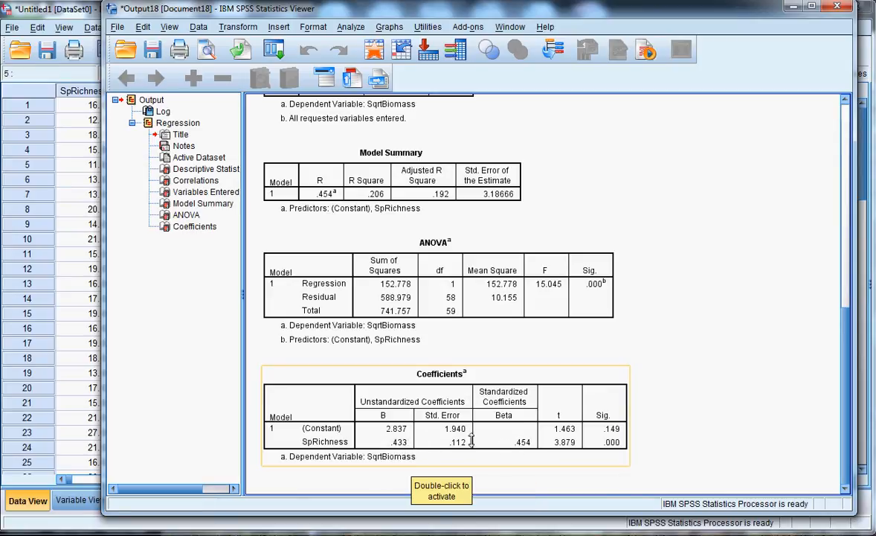
{"action": "mouse_move", "coordinate": [491, 438]}
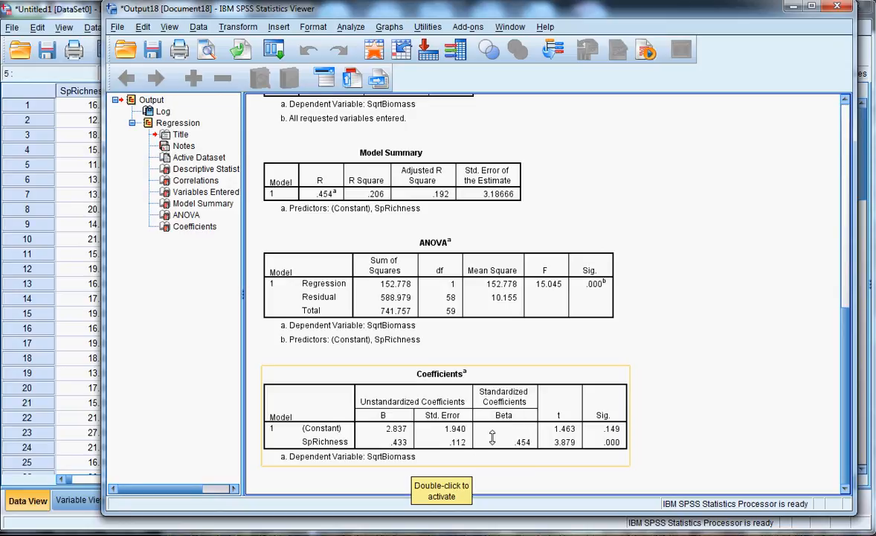
{"action": "mouse_move", "coordinate": [492, 436]}
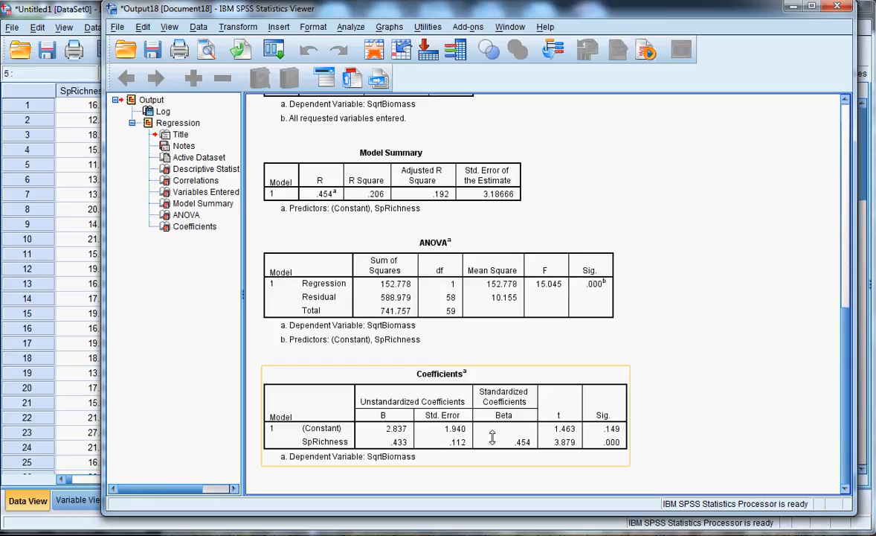
{"action": "mouse_move", "coordinate": [518, 434]}
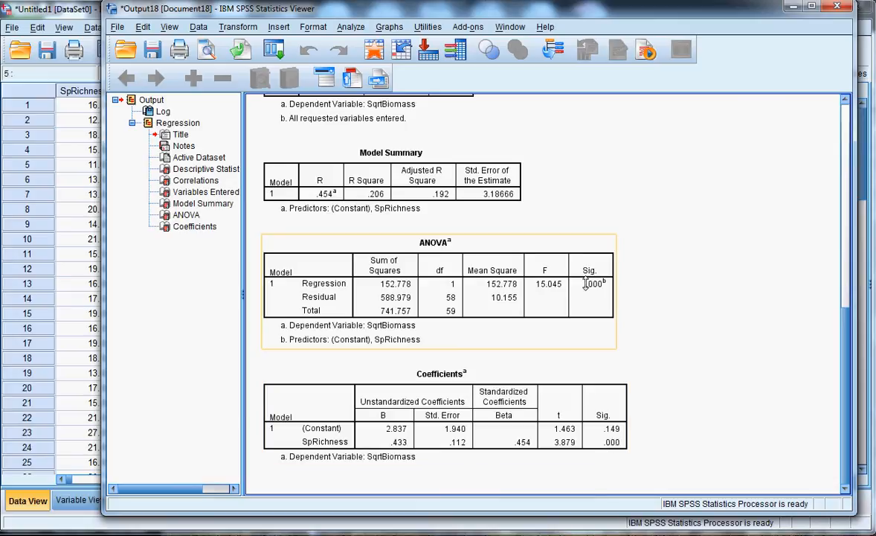
{"action": "mouse_move", "coordinate": [586, 285]}
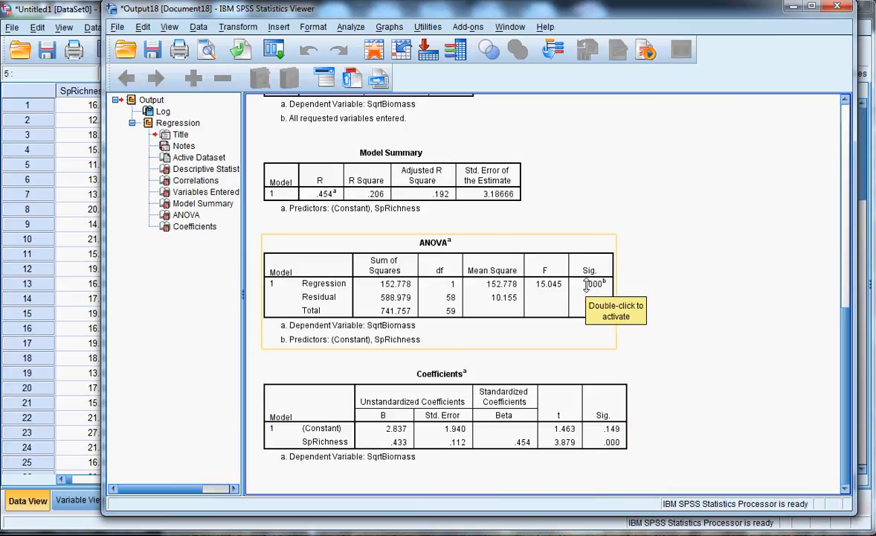
{"action": "mouse_move", "coordinate": [380, 194]}
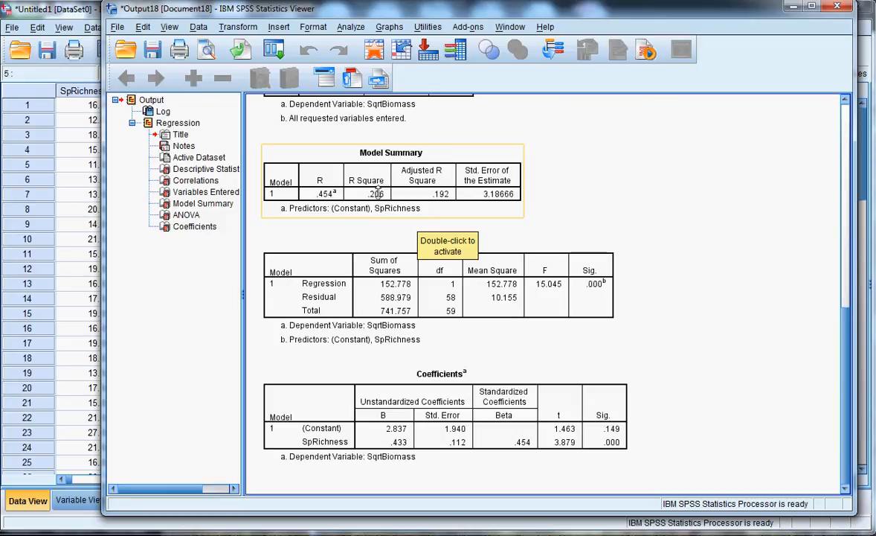
{"action": "mouse_move", "coordinate": [382, 192]}
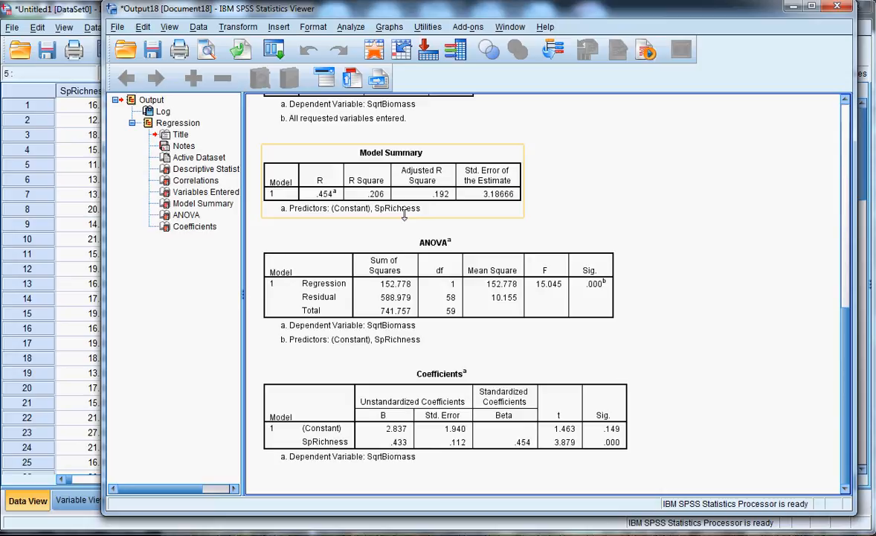
{"action": "mouse_move", "coordinate": [478, 216]}
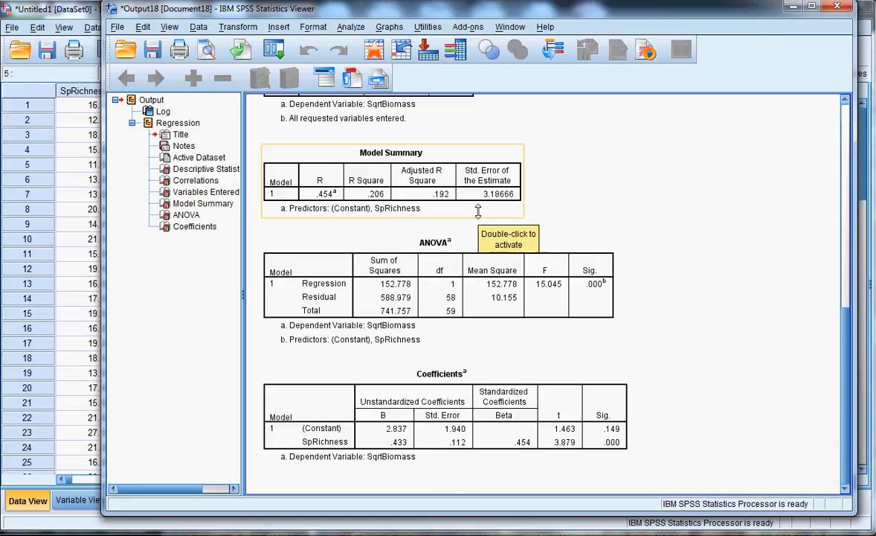
{"action": "mouse_move", "coordinate": [635, 227]}
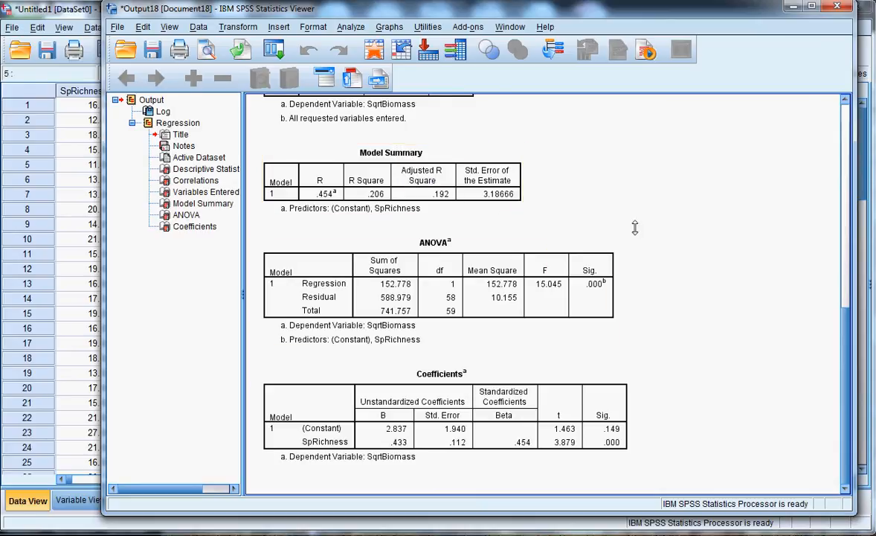
{"action": "mouse_move", "coordinate": [692, 251]}
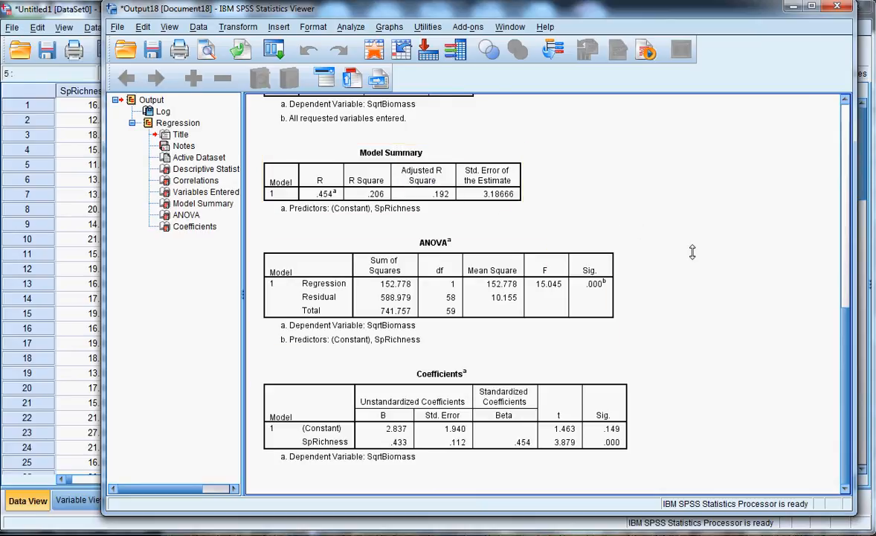